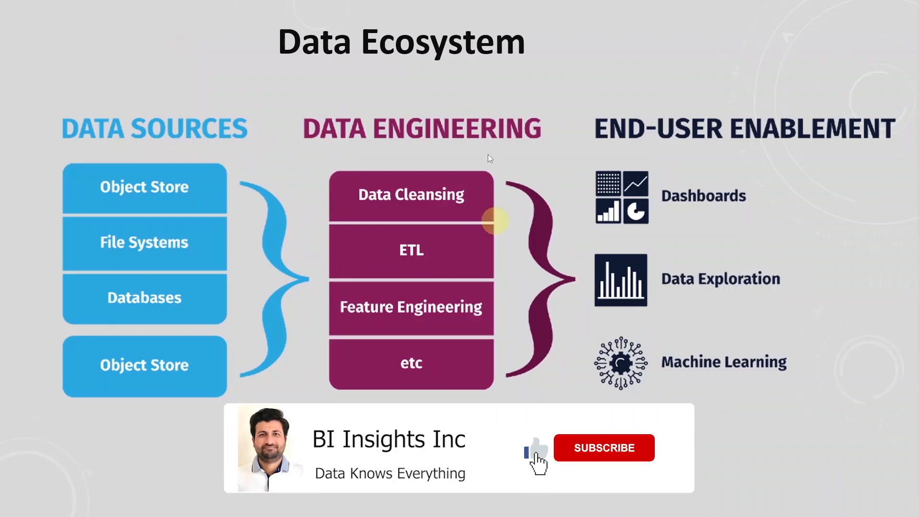
Advance from the Data Ecosystem overview to the extract-transform-load Data Engineering slide.
{"action": "left_click", "coordinate": [603, 447]}
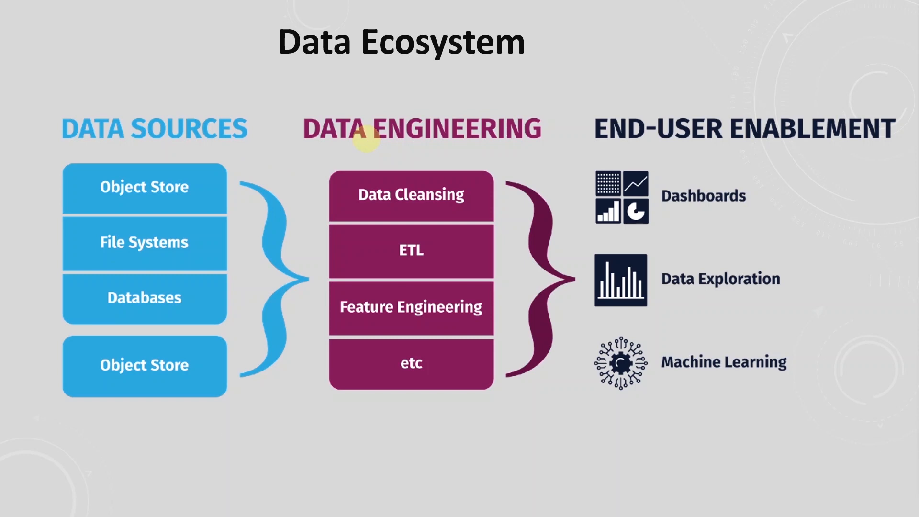
{"action": "mouse_move", "coordinate": [454, 142]}
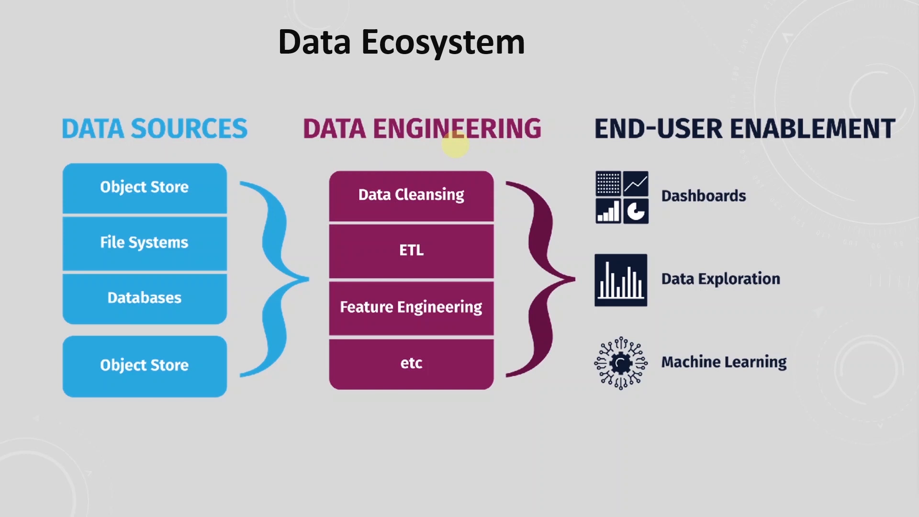
{"action": "mouse_move", "coordinate": [415, 107]}
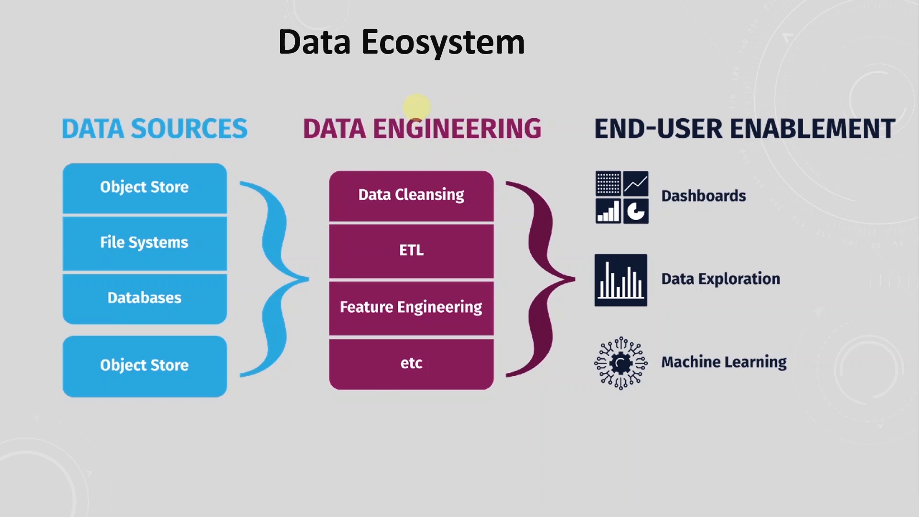
{"action": "mouse_move", "coordinate": [472, 171]}
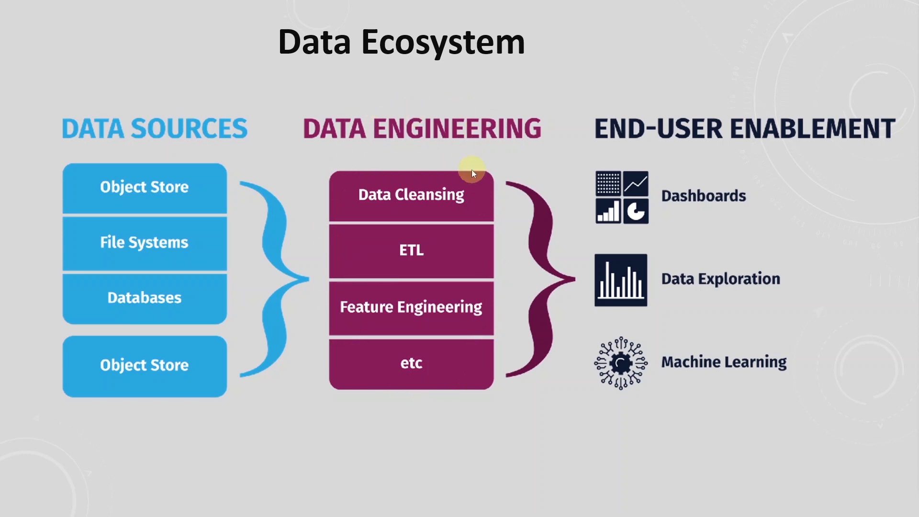
{"action": "mouse_move", "coordinate": [368, 176]}
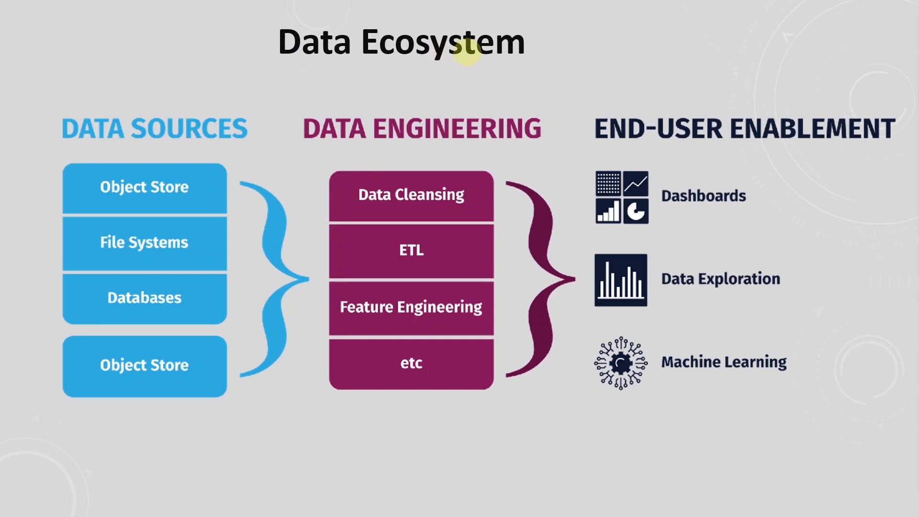
{"action": "mouse_move", "coordinate": [592, 363]}
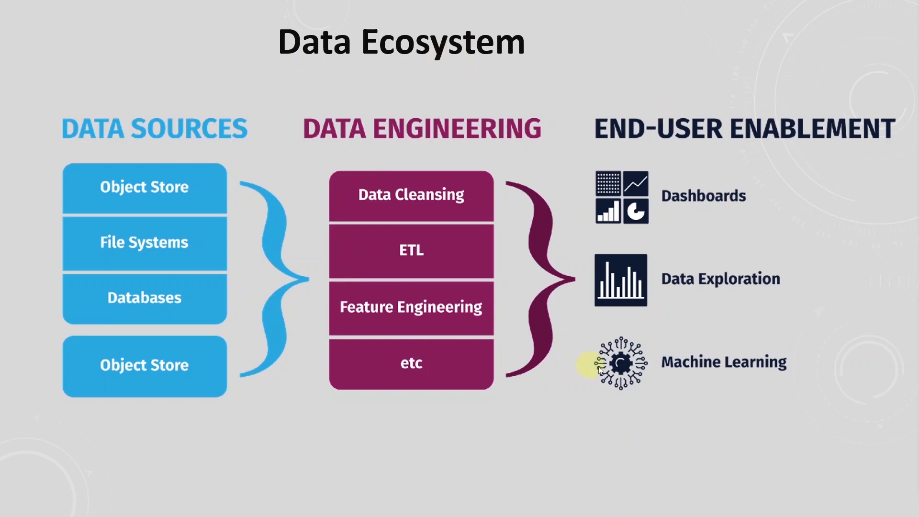
{"action": "mouse_move", "coordinate": [642, 369]}
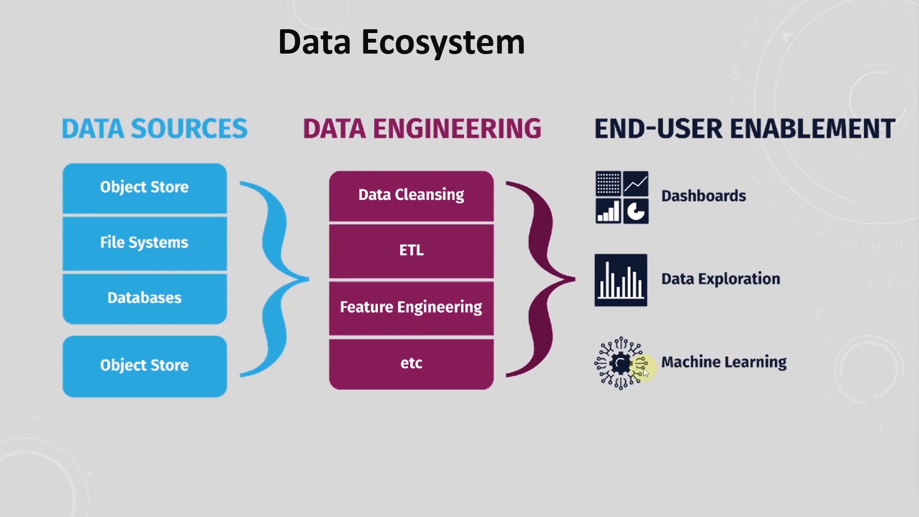
{"action": "mouse_move", "coordinate": [428, 193]}
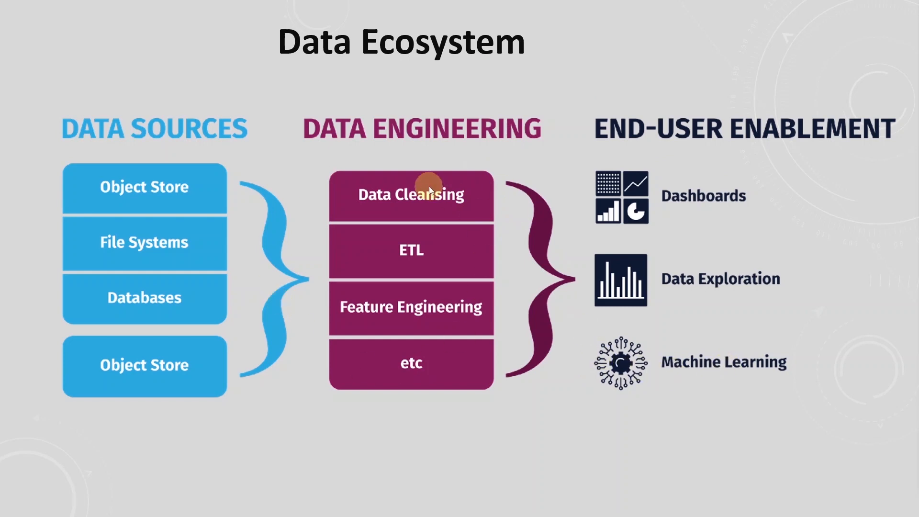
{"action": "mouse_move", "coordinate": [661, 175]}
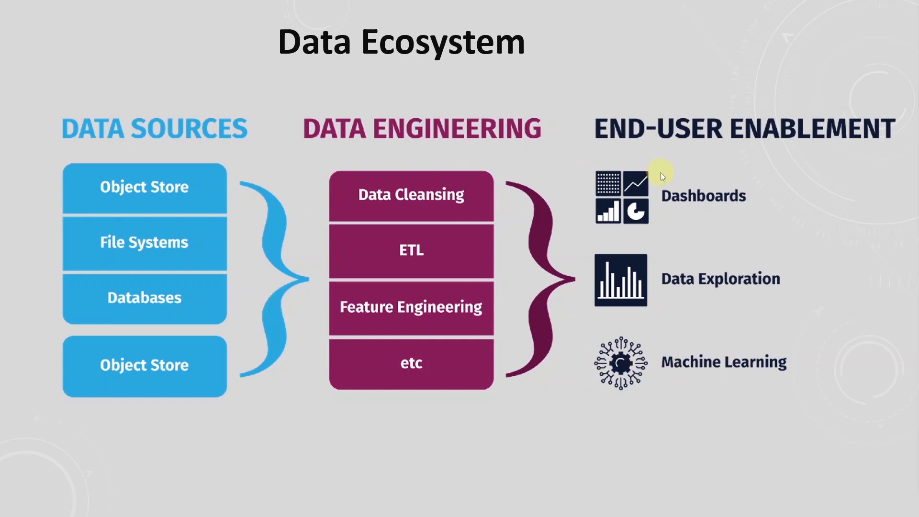
{"action": "mouse_move", "coordinate": [687, 380]}
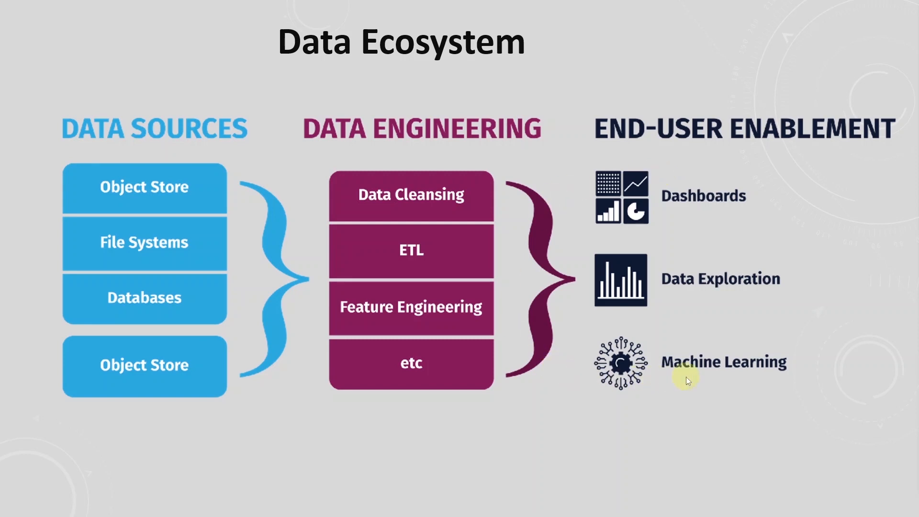
{"action": "mouse_move", "coordinate": [518, 284]}
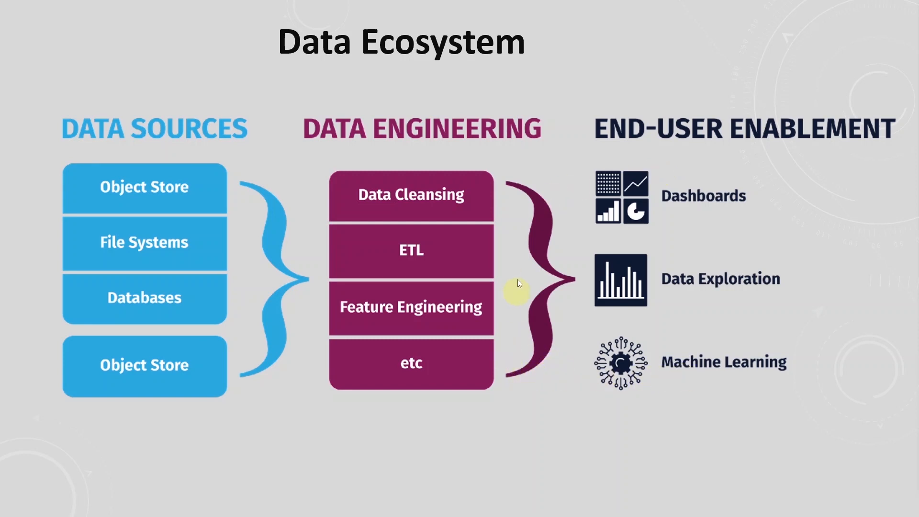
{"action": "mouse_move", "coordinate": [489, 212]}
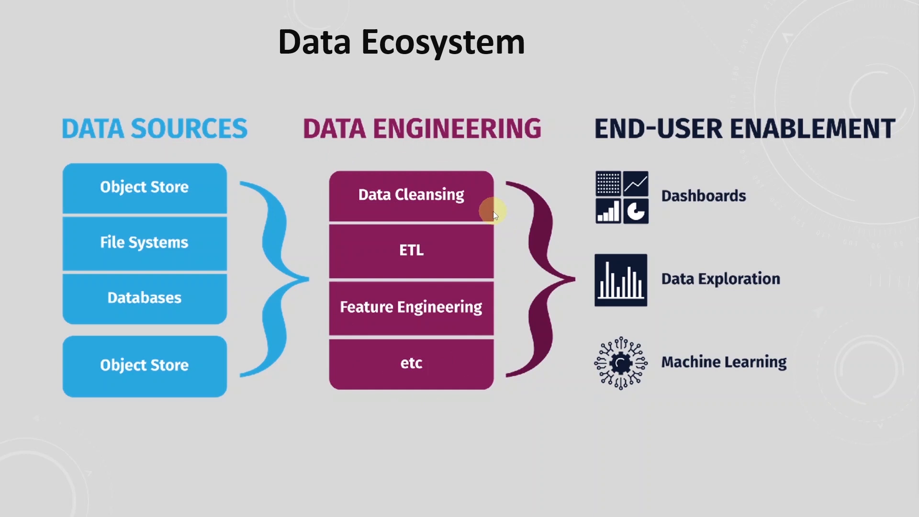
{"action": "mouse_move", "coordinate": [309, 133]}
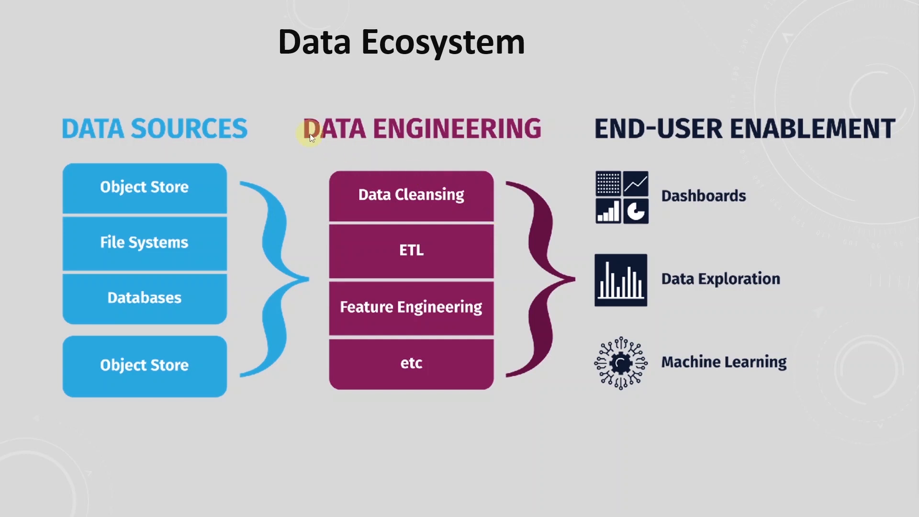
{"action": "left_click", "coordinate": [410, 249]}
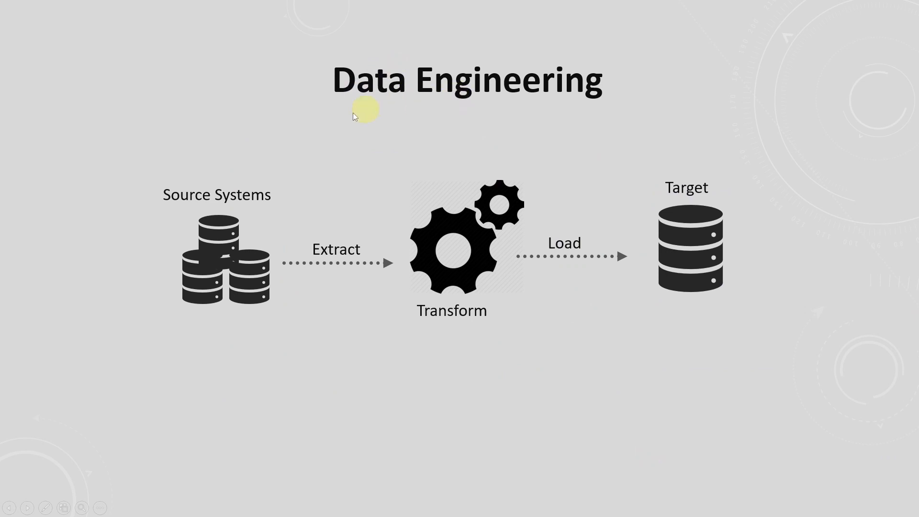
{"action": "mouse_move", "coordinate": [241, 204]}
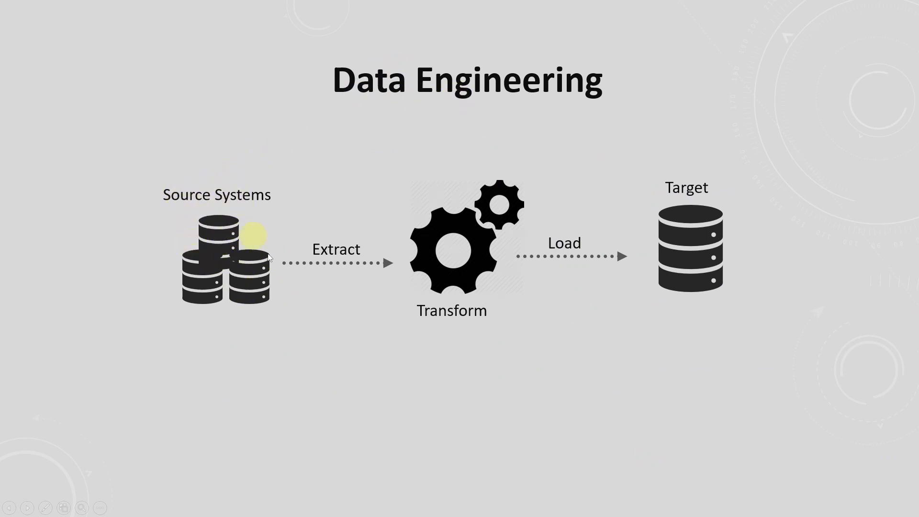
{"action": "mouse_move", "coordinate": [673, 213]}
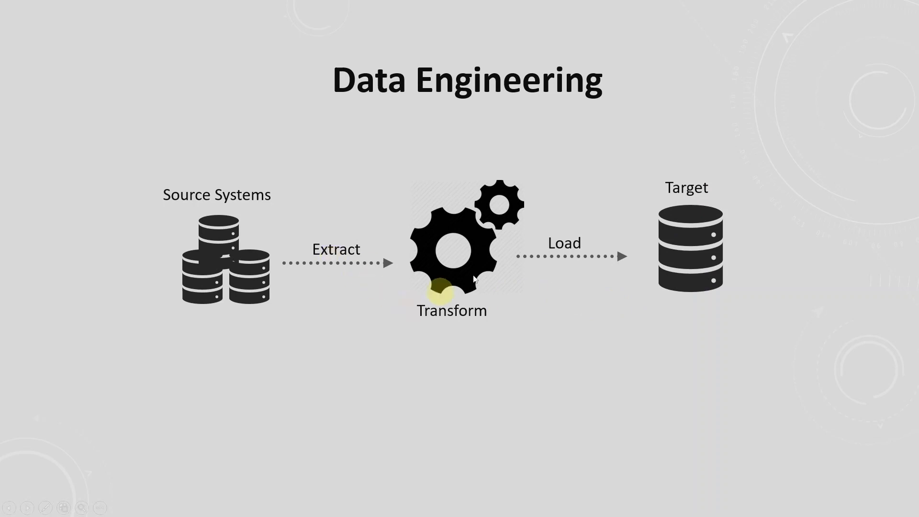
{"action": "mouse_move", "coordinate": [328, 249]}
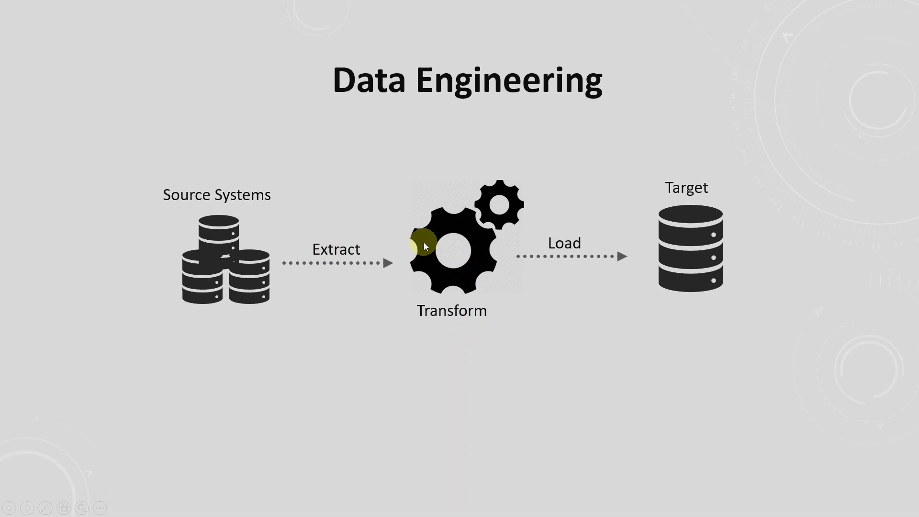
{"action": "mouse_move", "coordinate": [425, 246]}
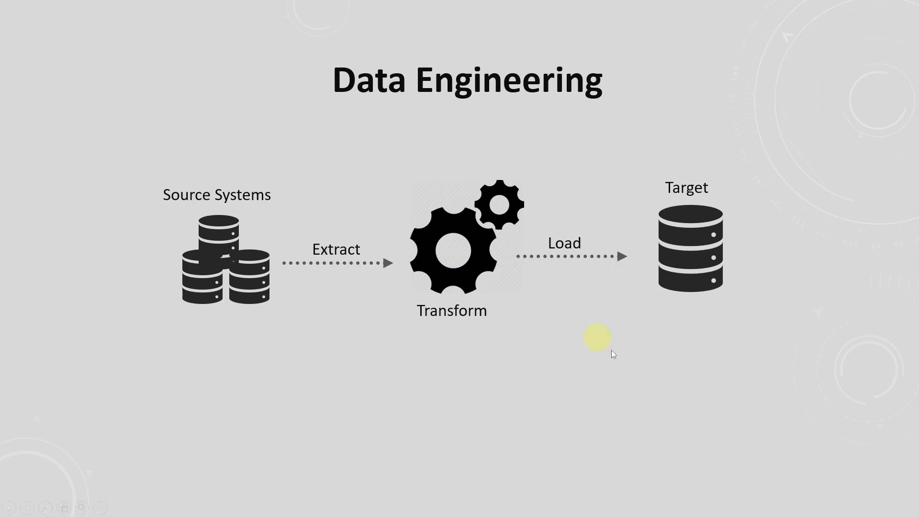
{"action": "mouse_move", "coordinate": [733, 421]}
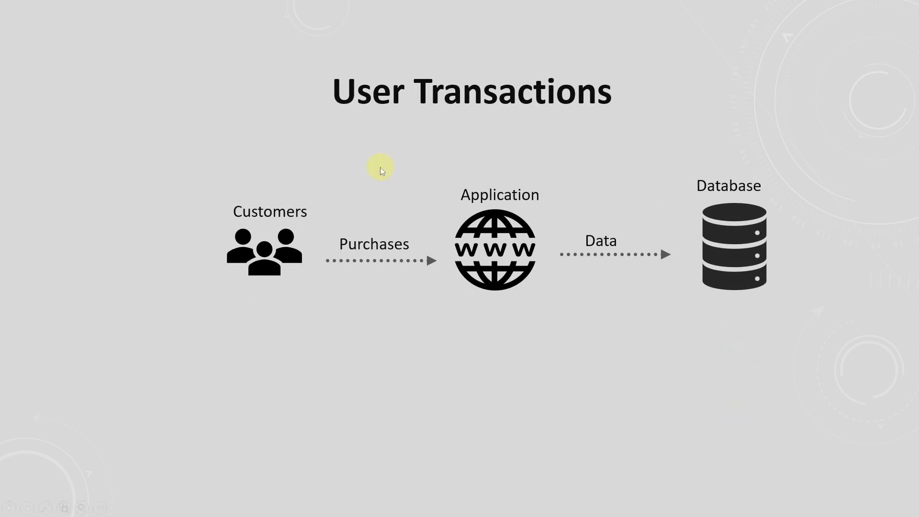
{"action": "mouse_move", "coordinate": [589, 265]}
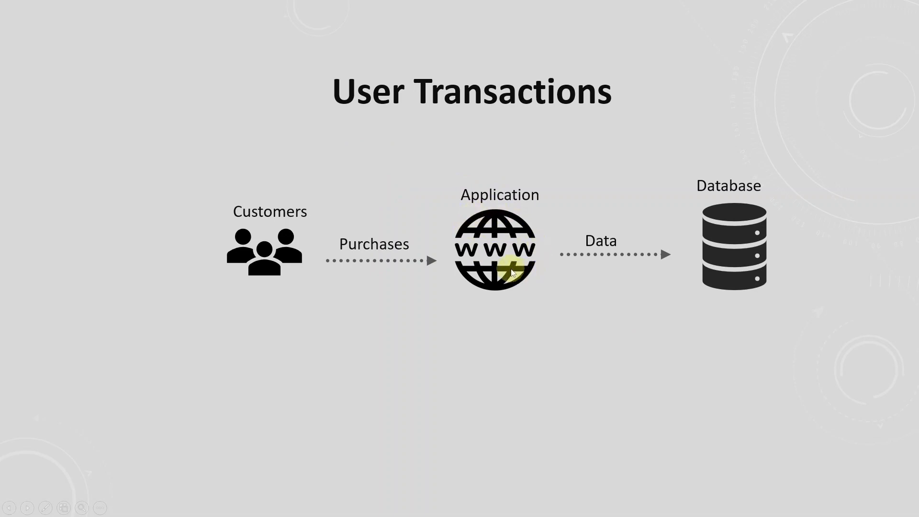
{"action": "mouse_move", "coordinate": [533, 247]}
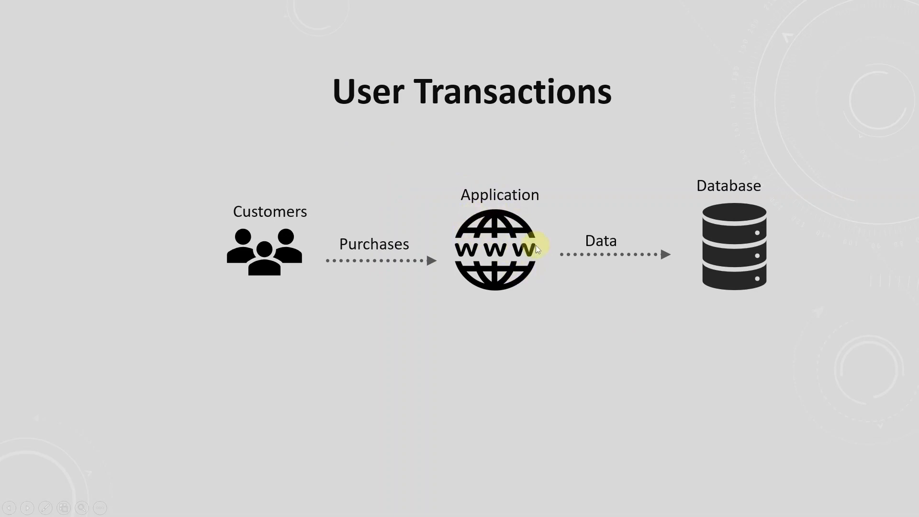
{"action": "mouse_move", "coordinate": [241, 216]}
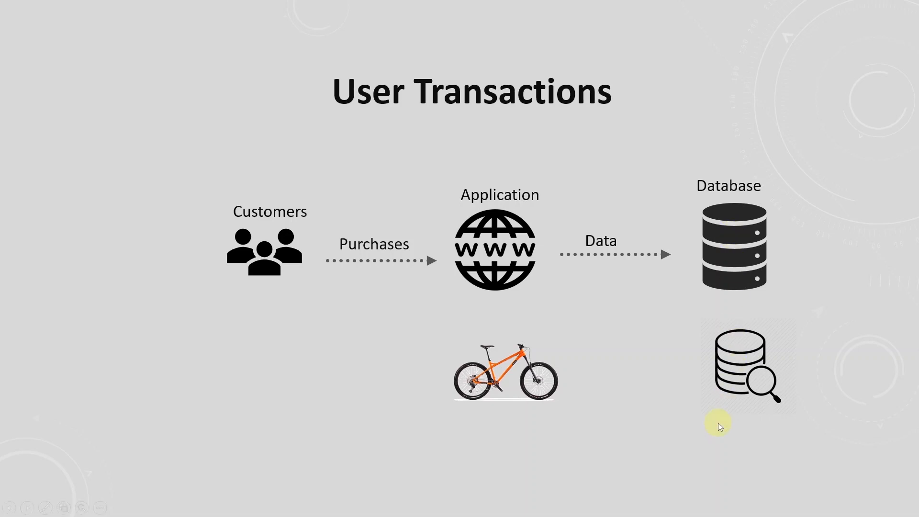
Advance to the SQL Server backend databases feeding the data warehouse slide.
{"action": "key", "text": "right"}
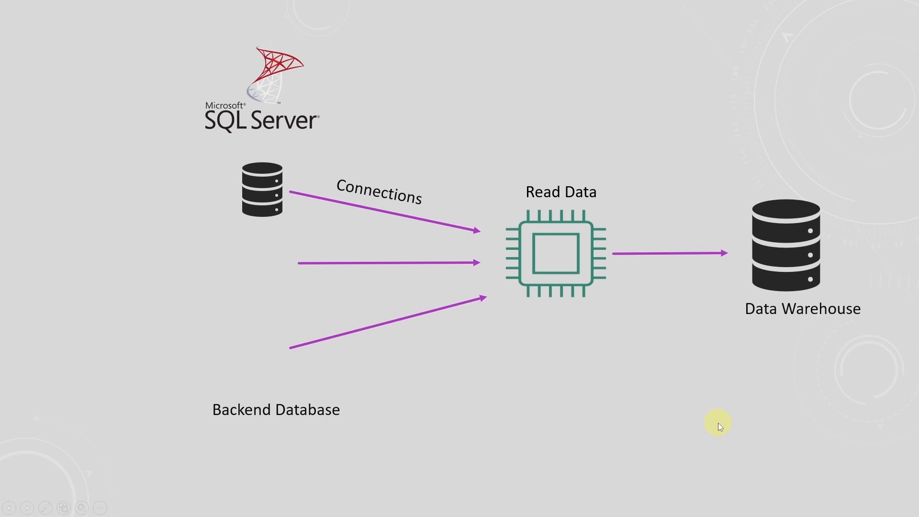
{"action": "mouse_move", "coordinate": [308, 291]}
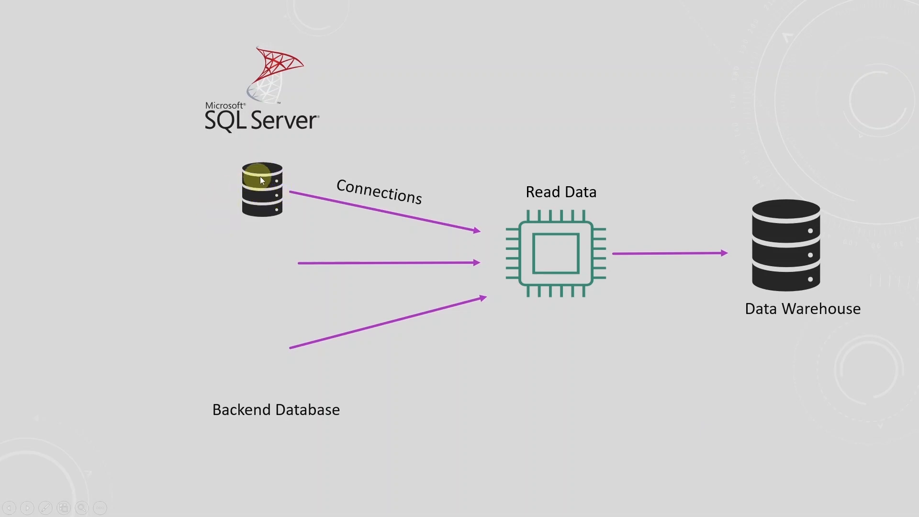
Drag on the connections diagram to reveal two more backend database icons.
{"action": "left_click_drag", "start_coordinate": [263, 194], "coordinate": [264, 352]}
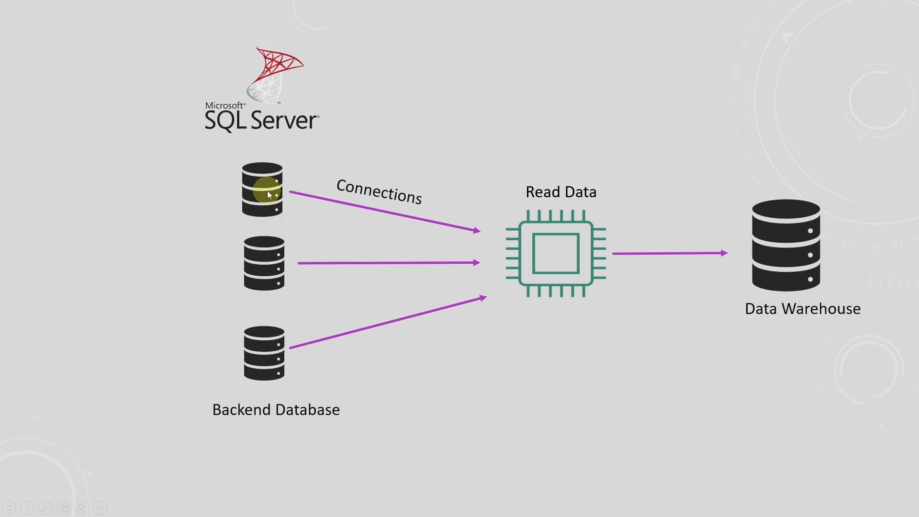
{"action": "mouse_move", "coordinate": [264, 339]}
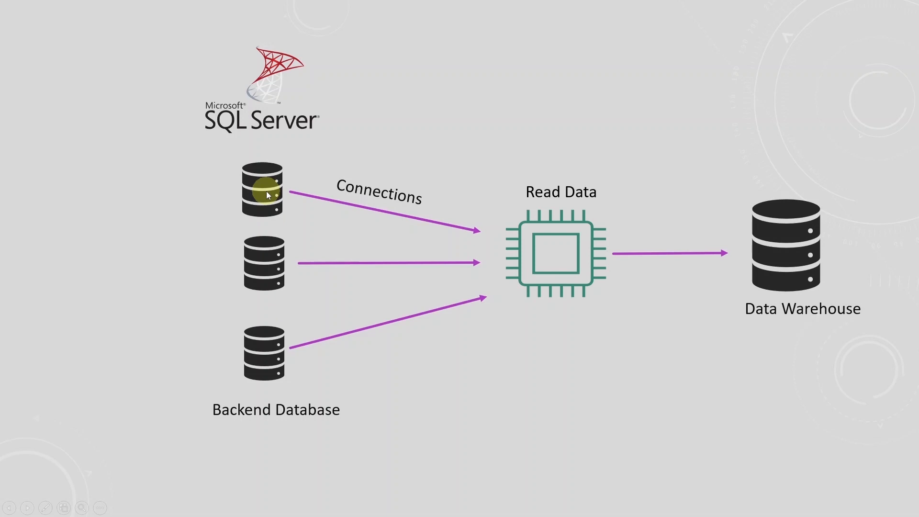
{"action": "mouse_move", "coordinate": [299, 253]}
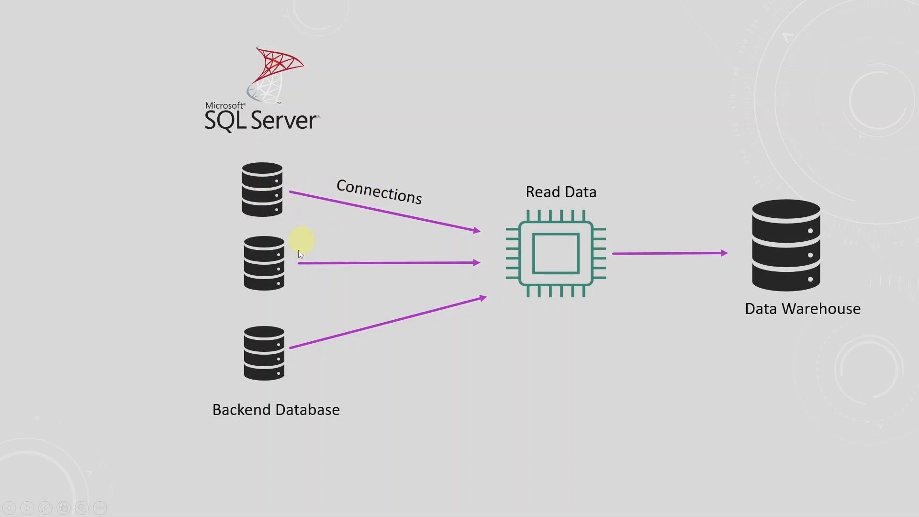
{"action": "mouse_move", "coordinate": [397, 337]}
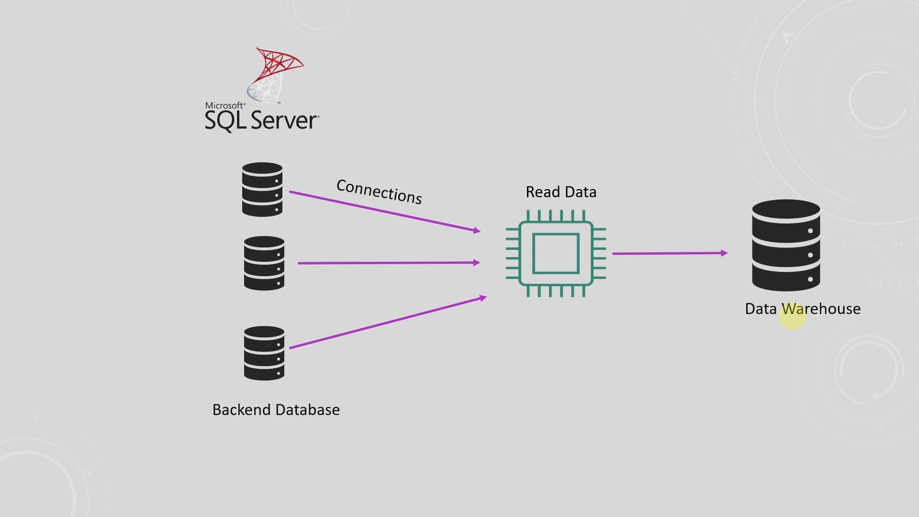
{"action": "mouse_move", "coordinate": [752, 315]}
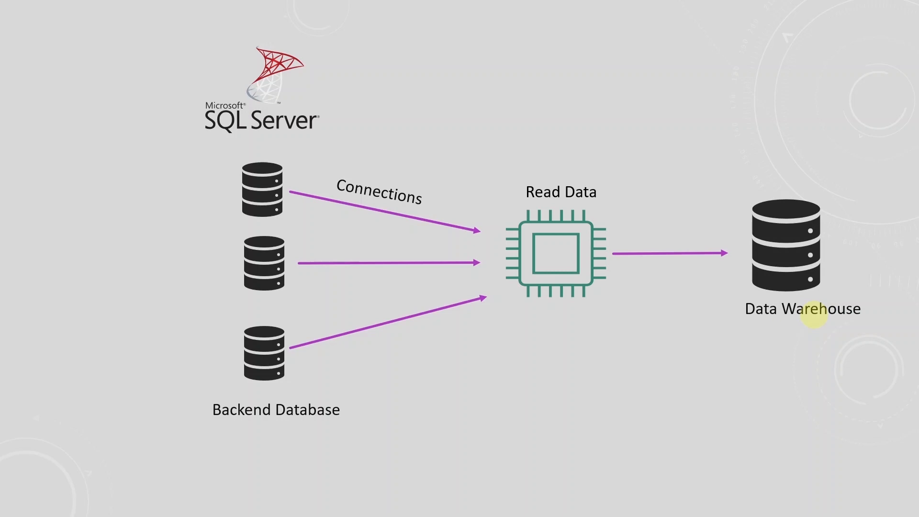
{"action": "mouse_move", "coordinate": [823, 238]}
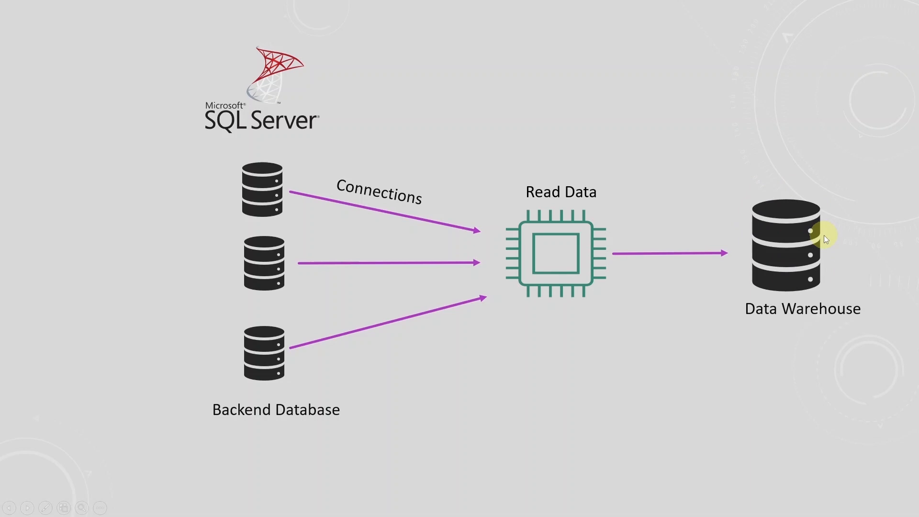
{"action": "mouse_move", "coordinate": [791, 262]}
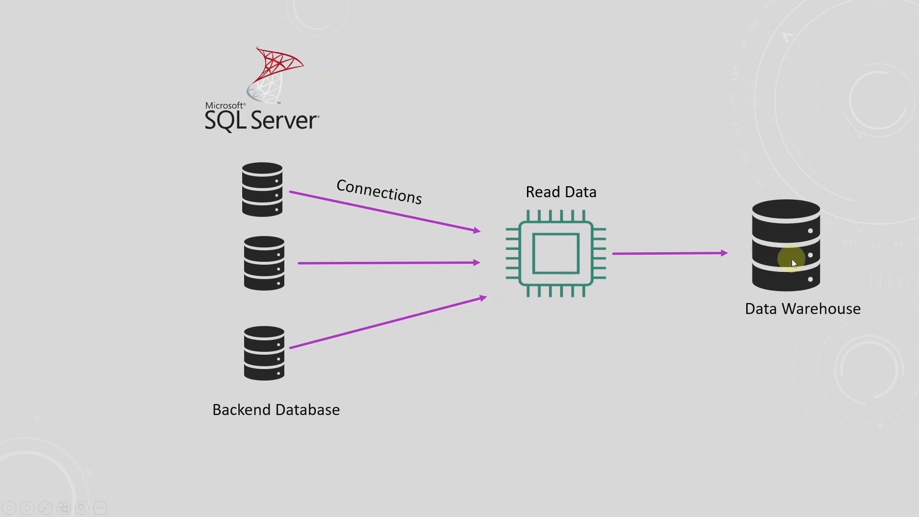
{"action": "mouse_move", "coordinate": [780, 280]}
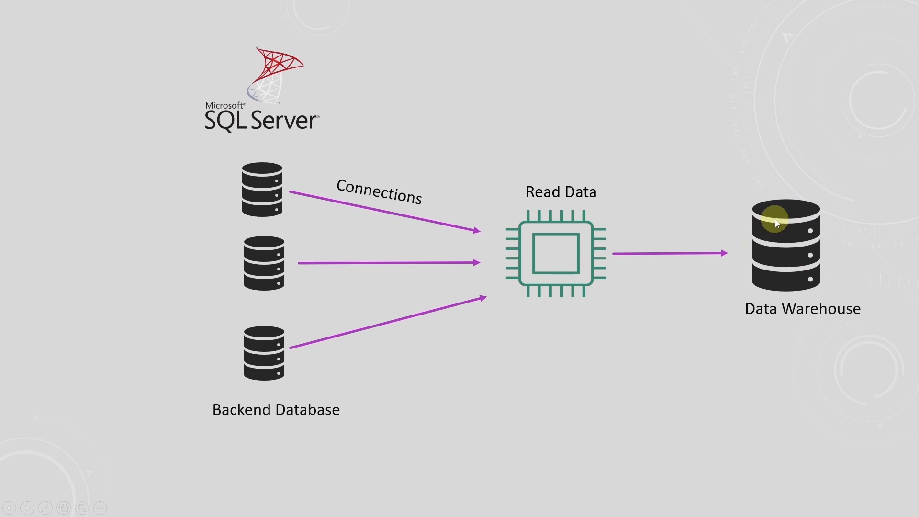
{"action": "mouse_move", "coordinate": [776, 225]}
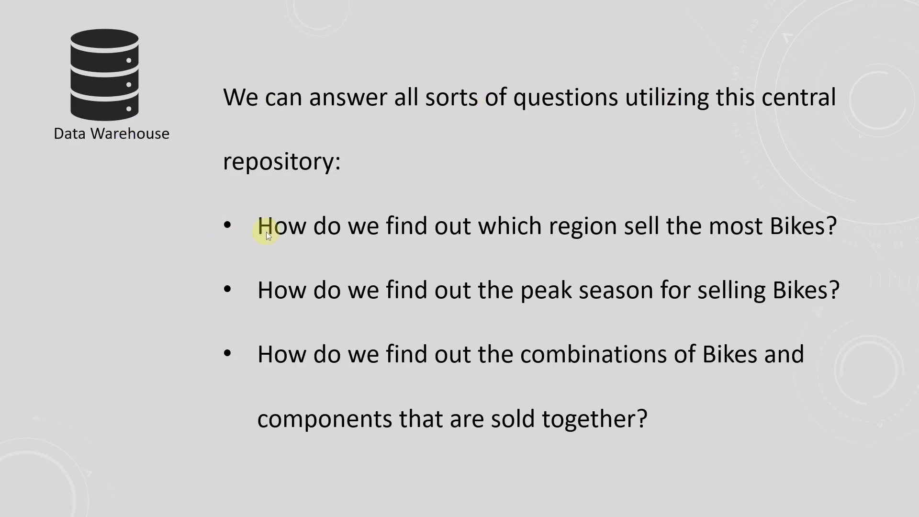
{"action": "mouse_move", "coordinate": [680, 238]}
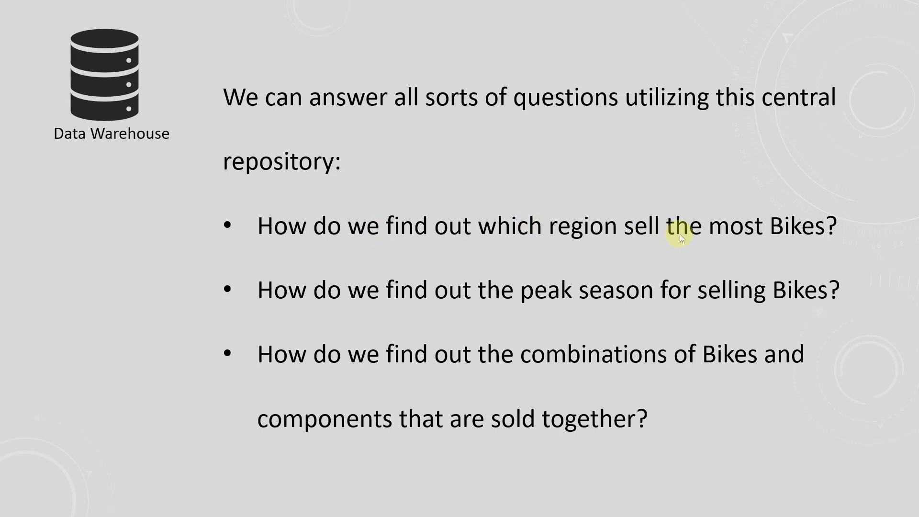
{"action": "mouse_move", "coordinate": [414, 252]}
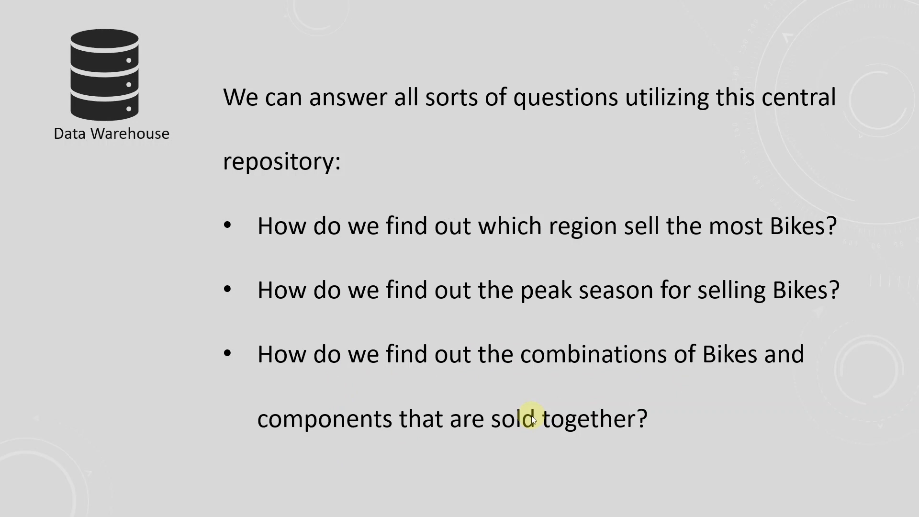
{"action": "mouse_move", "coordinate": [606, 408]}
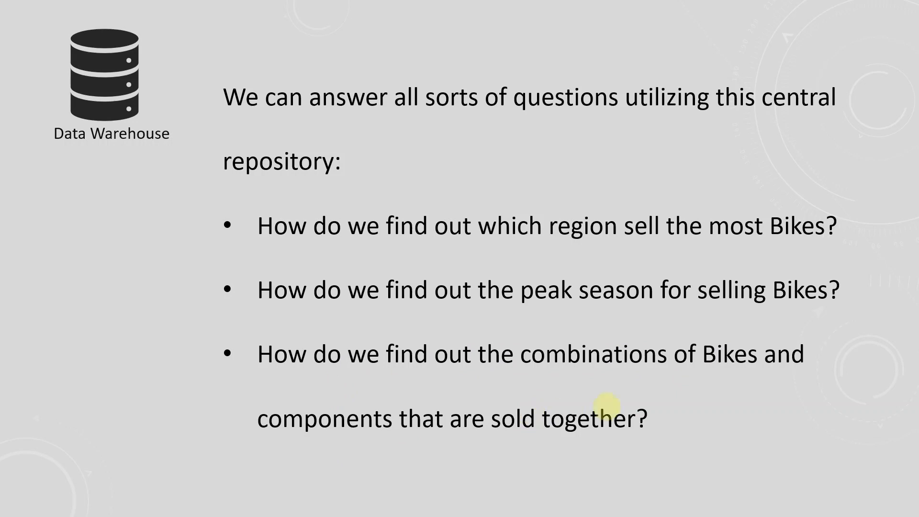
{"action": "mouse_move", "coordinate": [703, 403]}
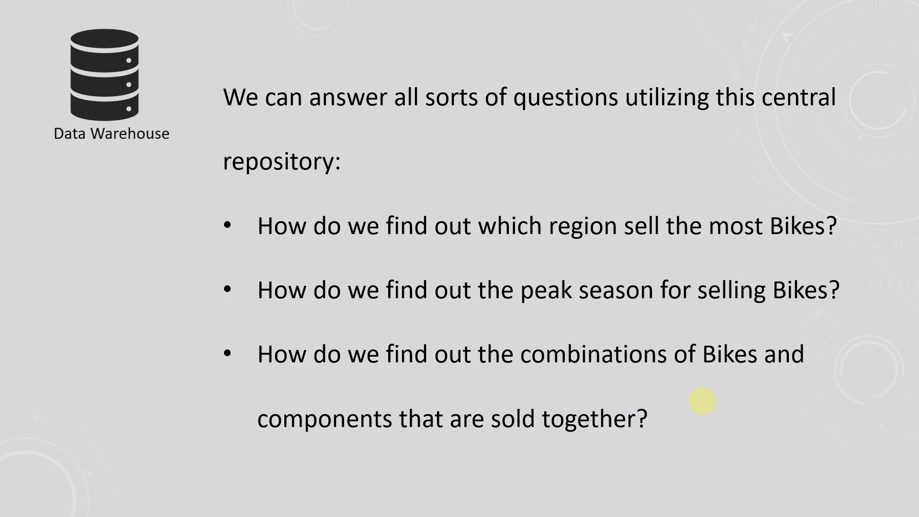
{"action": "mouse_move", "coordinate": [85, 91]}
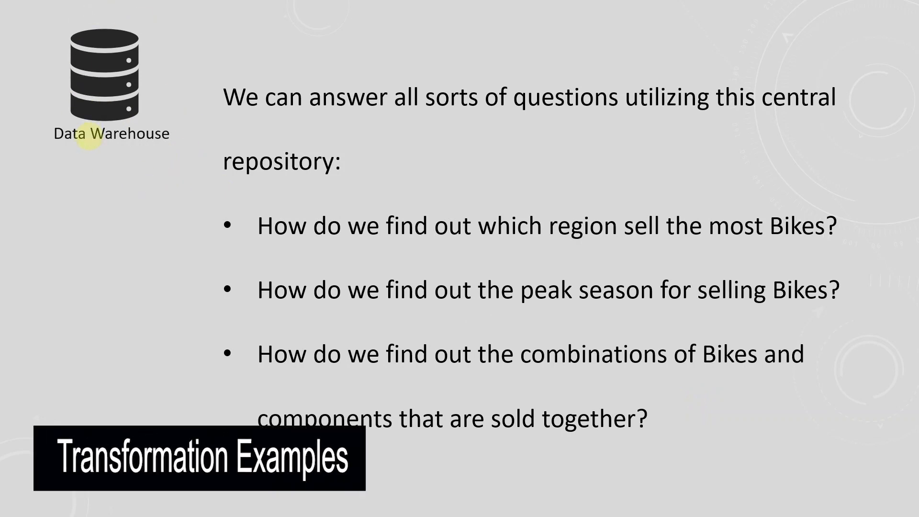
Advance to the Few Transformation Examples slide on null handling and currency conversion.
{"action": "key", "text": "Right"}
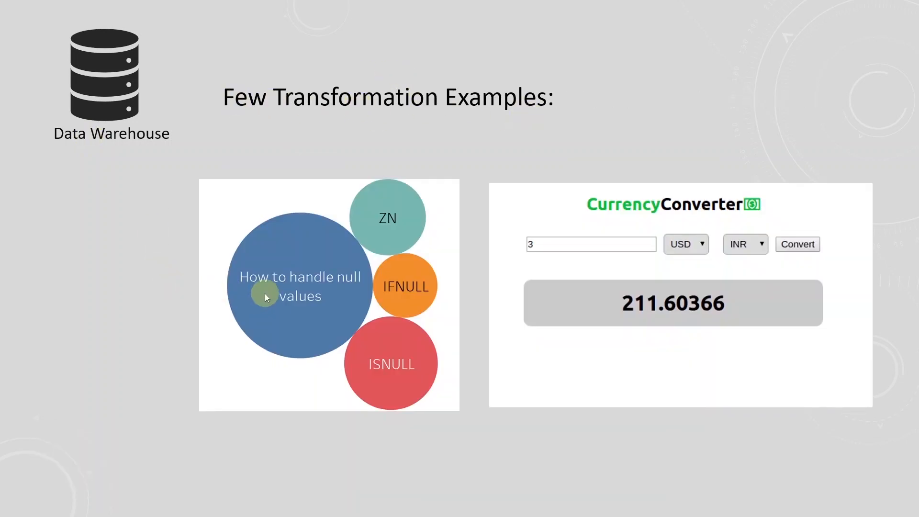
{"action": "mouse_move", "coordinate": [305, 321]}
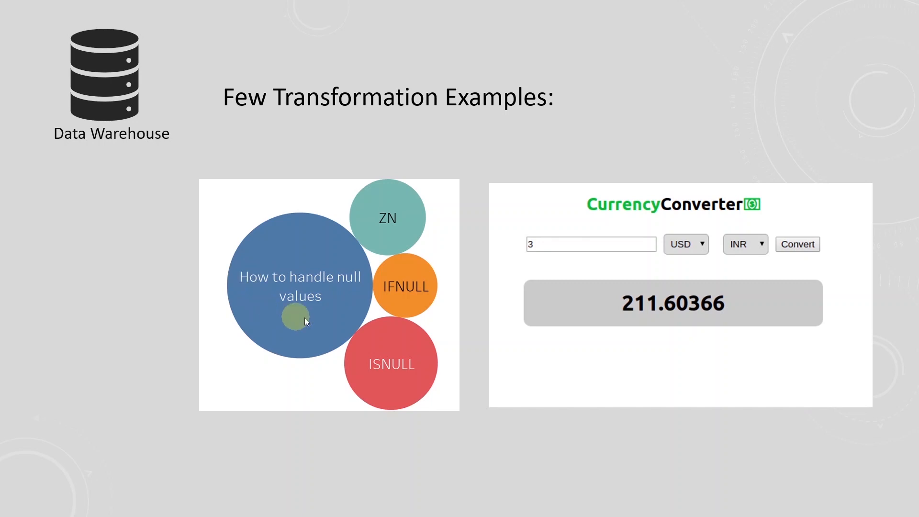
{"action": "mouse_move", "coordinate": [289, 253]}
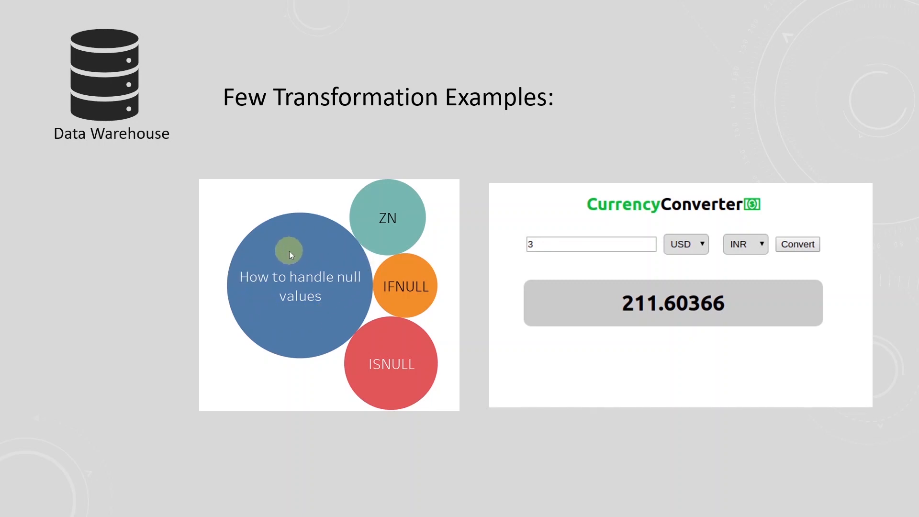
{"action": "mouse_move", "coordinate": [308, 285]}
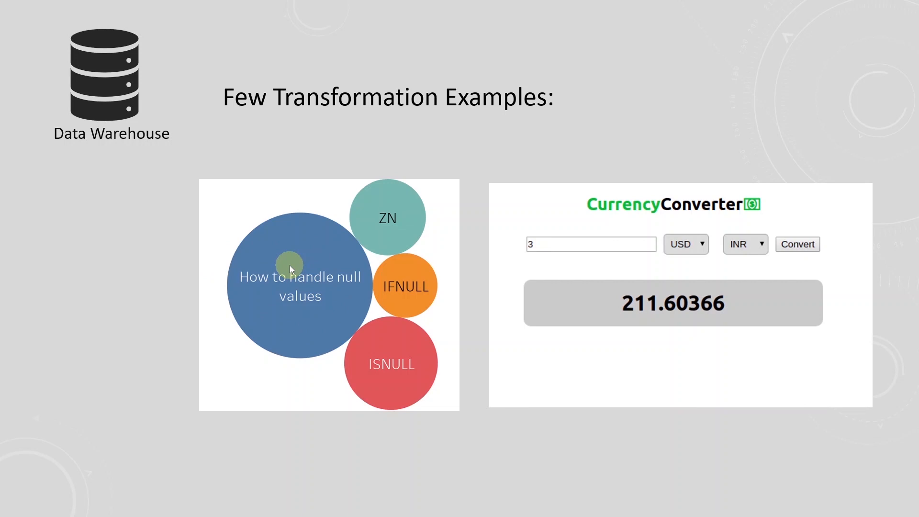
{"action": "mouse_move", "coordinate": [816, 313]}
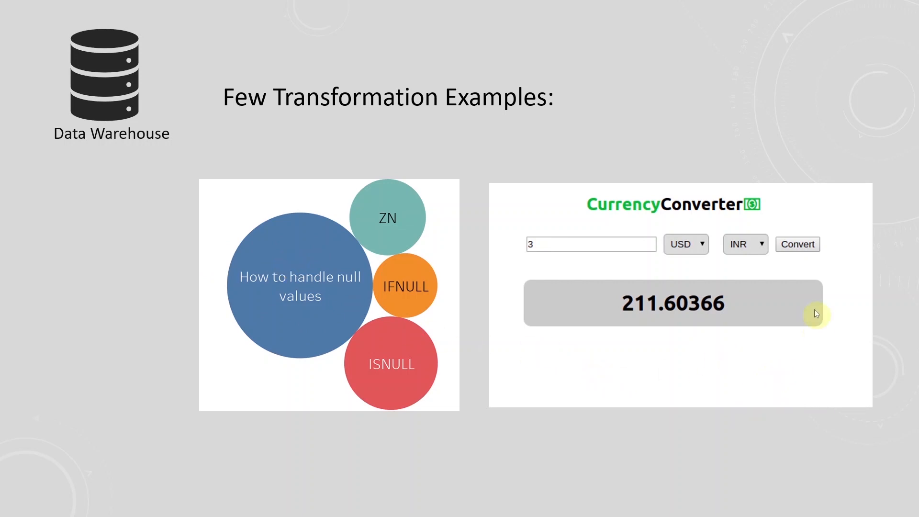
{"action": "mouse_move", "coordinate": [696, 284]}
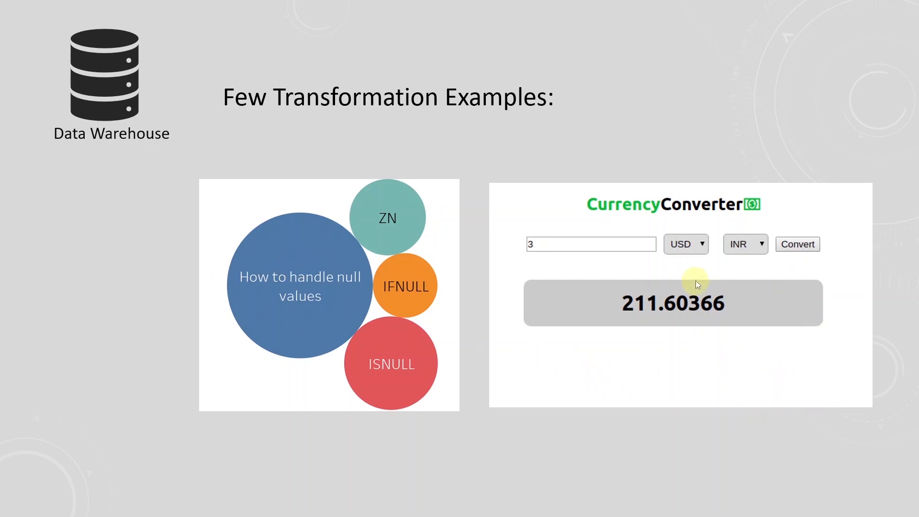
{"action": "mouse_move", "coordinate": [671, 287]}
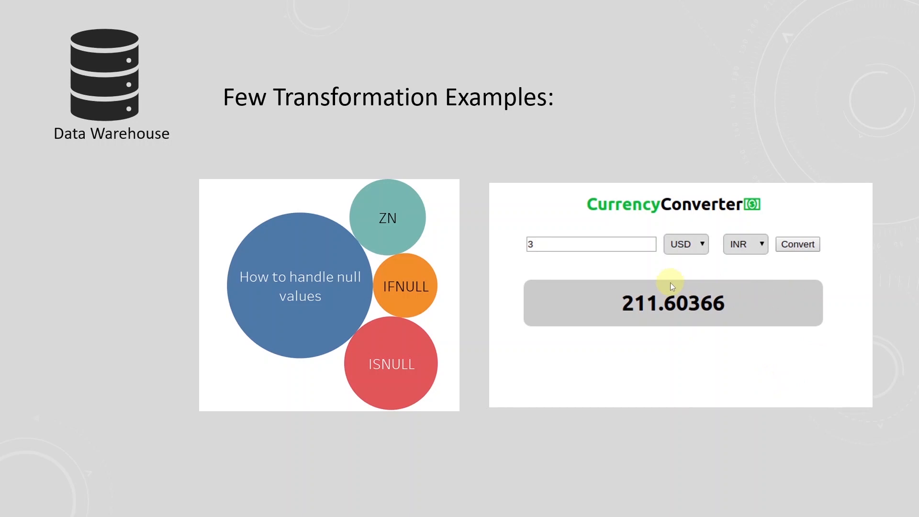
{"action": "mouse_move", "coordinate": [739, 247]}
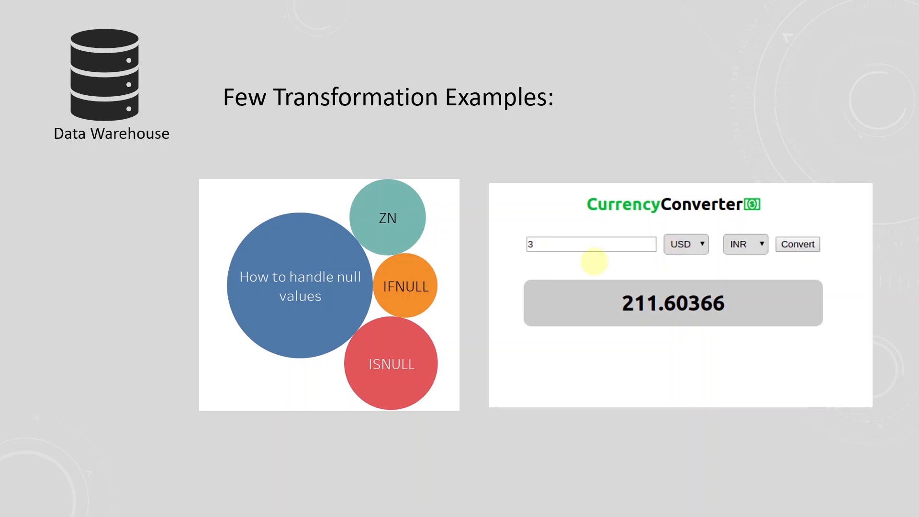
{"action": "mouse_move", "coordinate": [579, 214]}
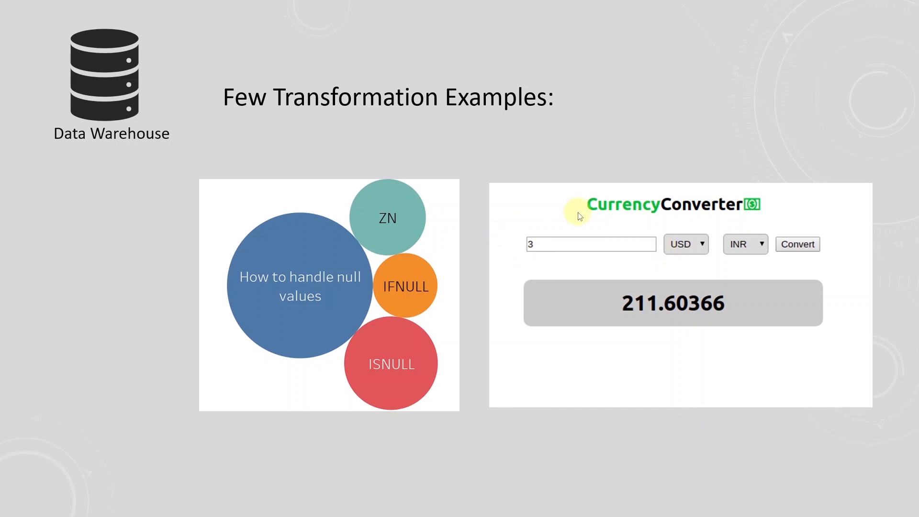
{"action": "mouse_move", "coordinate": [693, 214]}
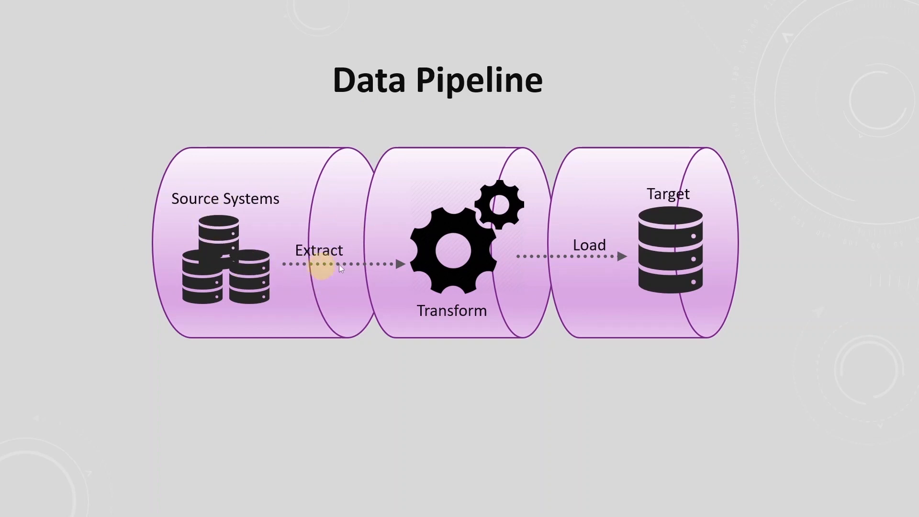
{"action": "mouse_move", "coordinate": [419, 311]}
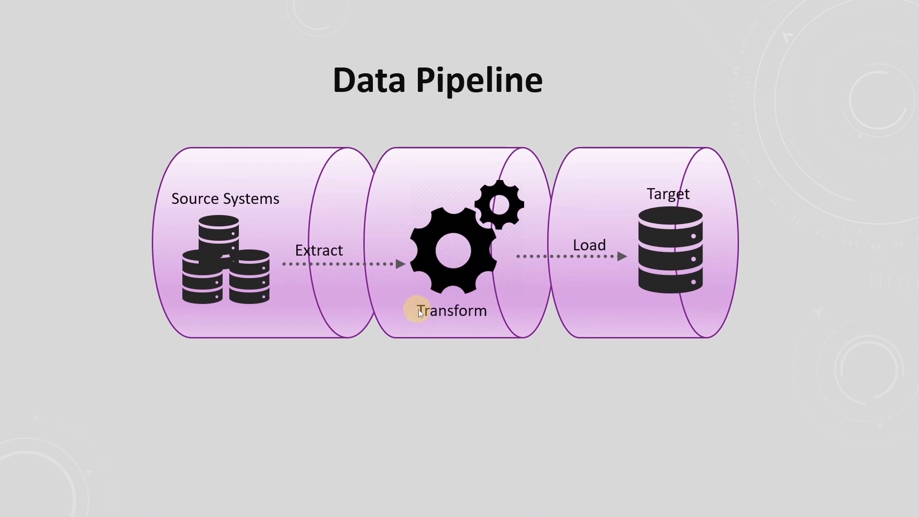
{"action": "mouse_move", "coordinate": [513, 299]}
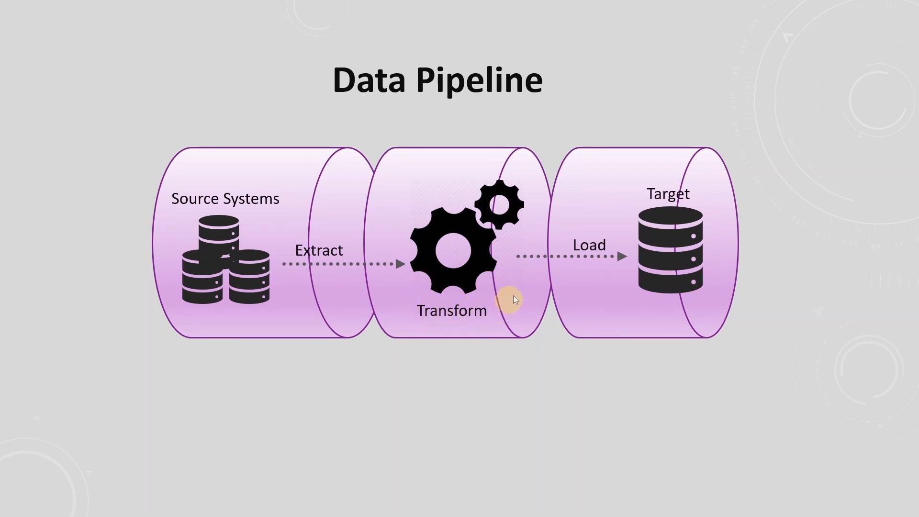
{"action": "mouse_move", "coordinate": [644, 222]}
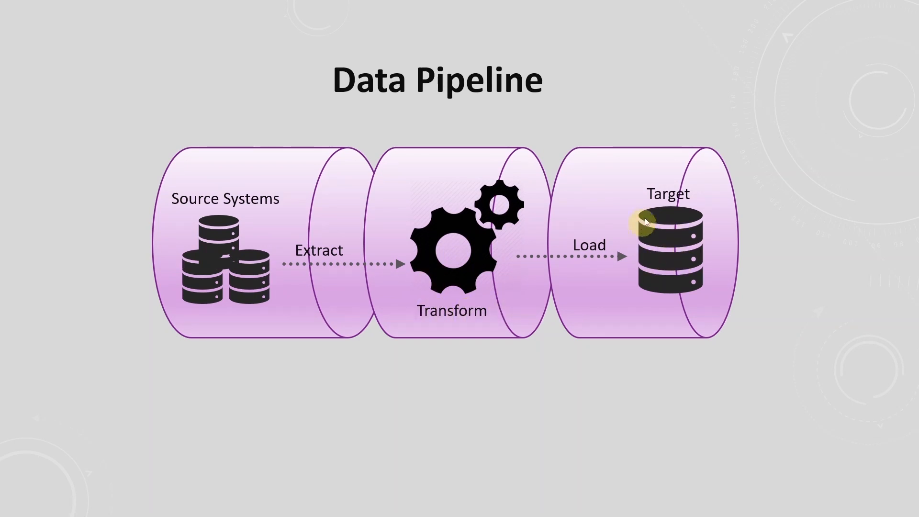
{"action": "mouse_move", "coordinate": [678, 280]}
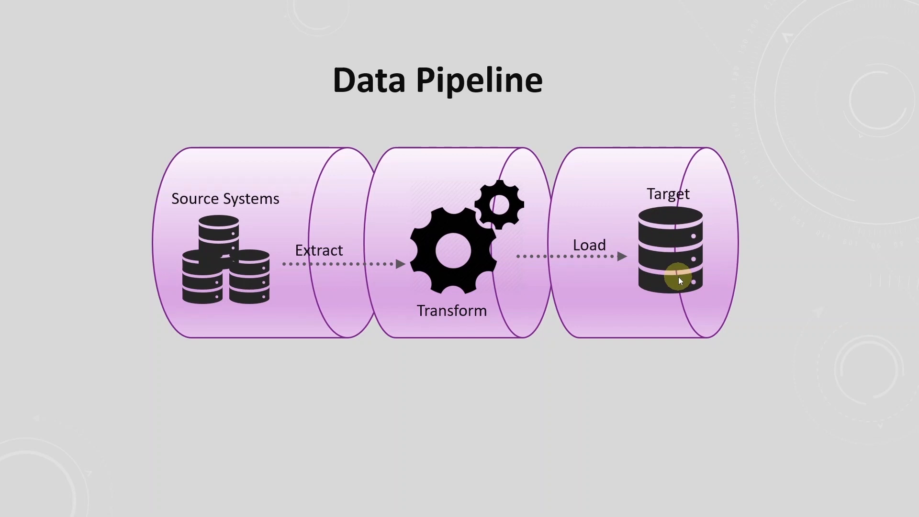
{"action": "mouse_move", "coordinate": [678, 282]}
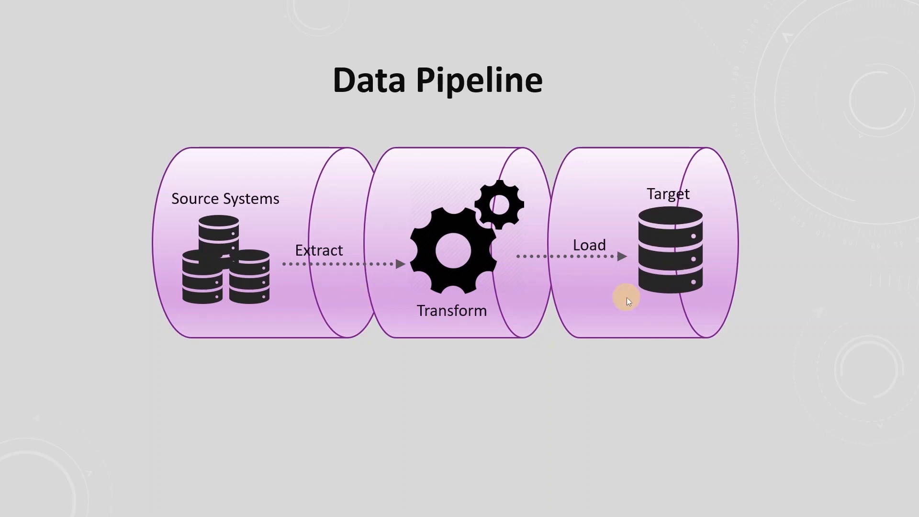
{"action": "mouse_move", "coordinate": [165, 228]}
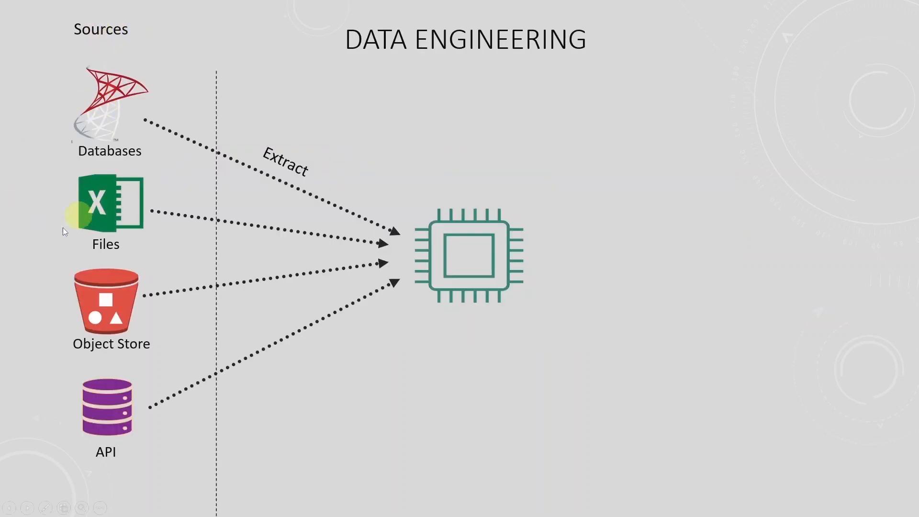
{"action": "mouse_move", "coordinate": [61, 189]}
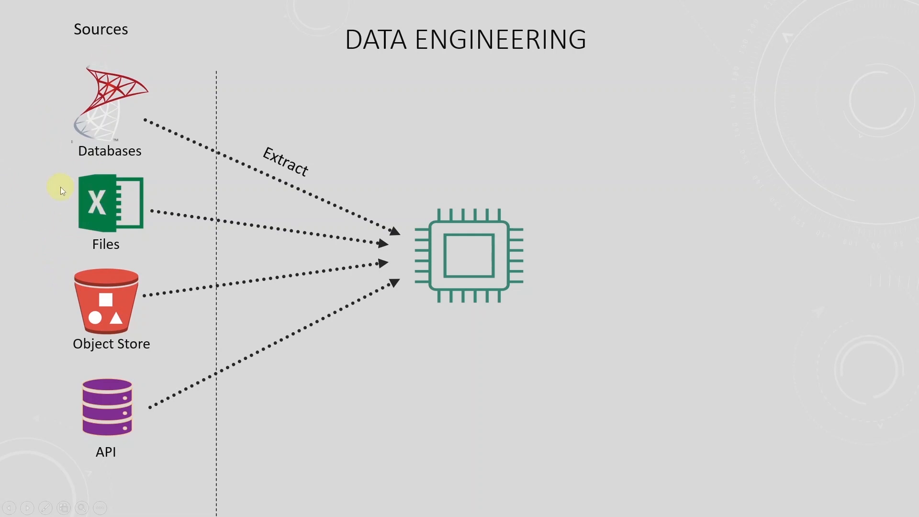
{"action": "mouse_move", "coordinate": [86, 413]}
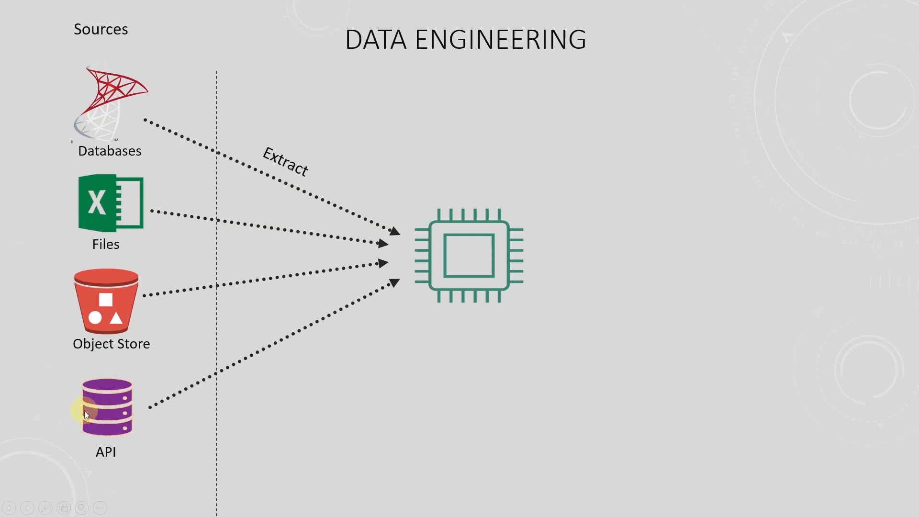
{"action": "mouse_move", "coordinate": [98, 317]}
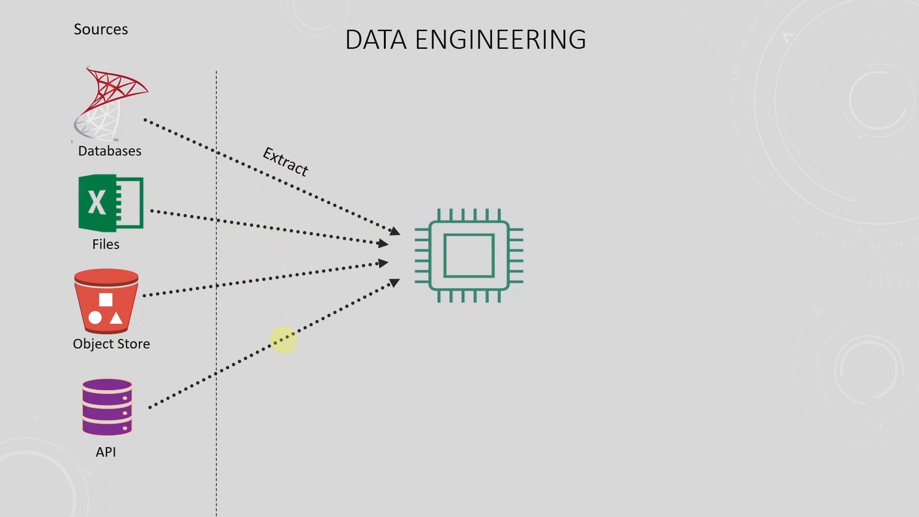
{"action": "mouse_move", "coordinate": [737, 263]}
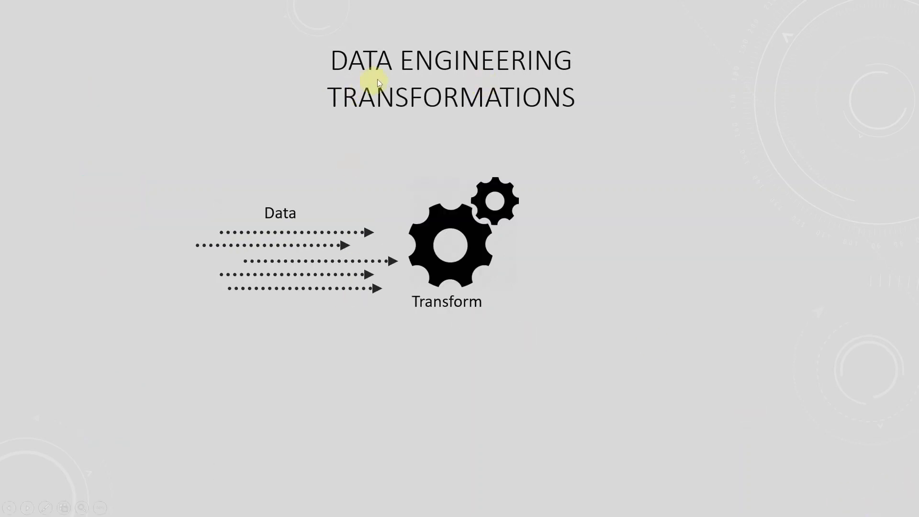
{"action": "mouse_move", "coordinate": [420, 122]}
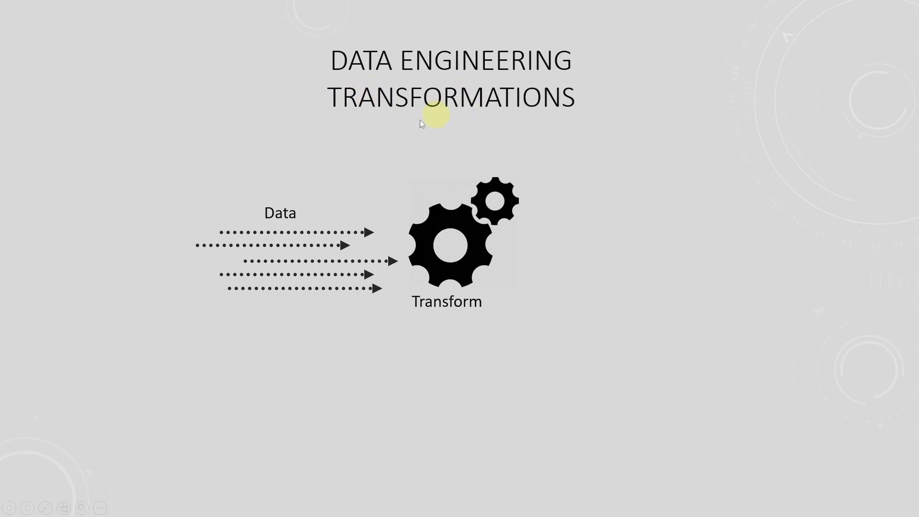
{"action": "mouse_move", "coordinate": [274, 246]}
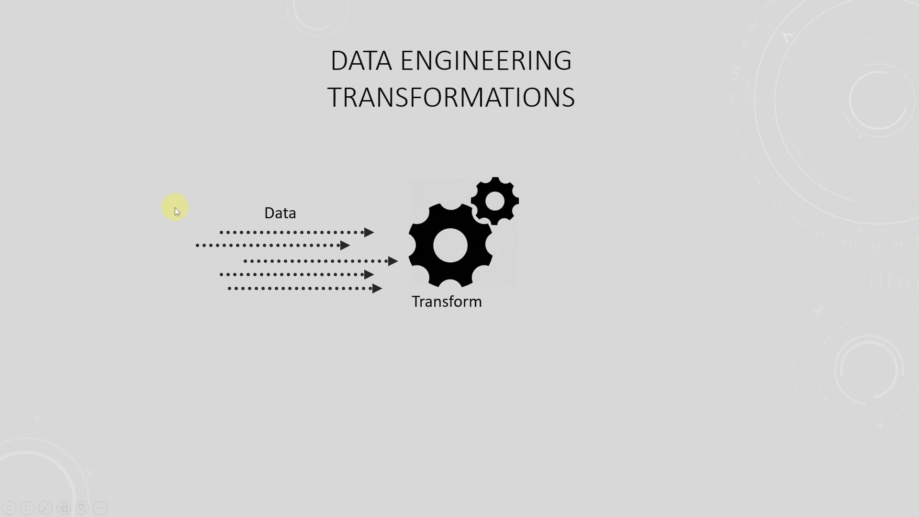
{"action": "mouse_move", "coordinate": [125, 178]}
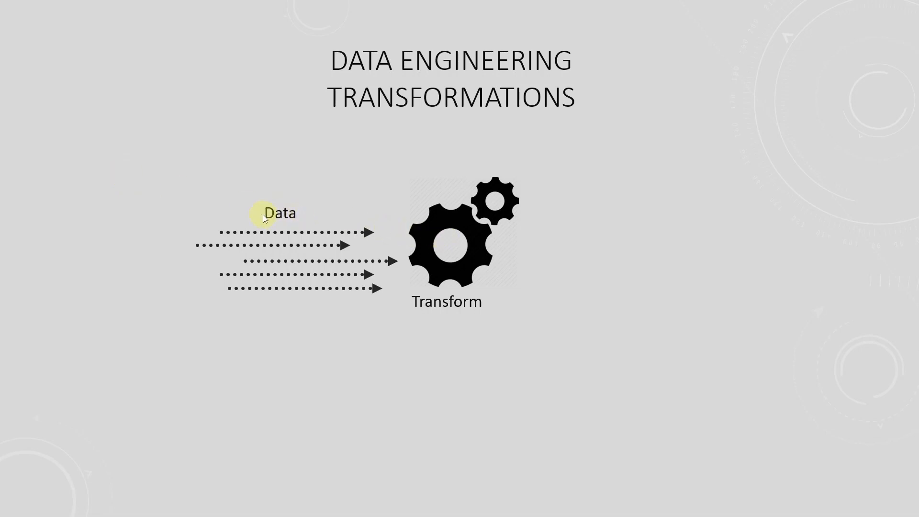
{"action": "mouse_move", "coordinate": [287, 219]}
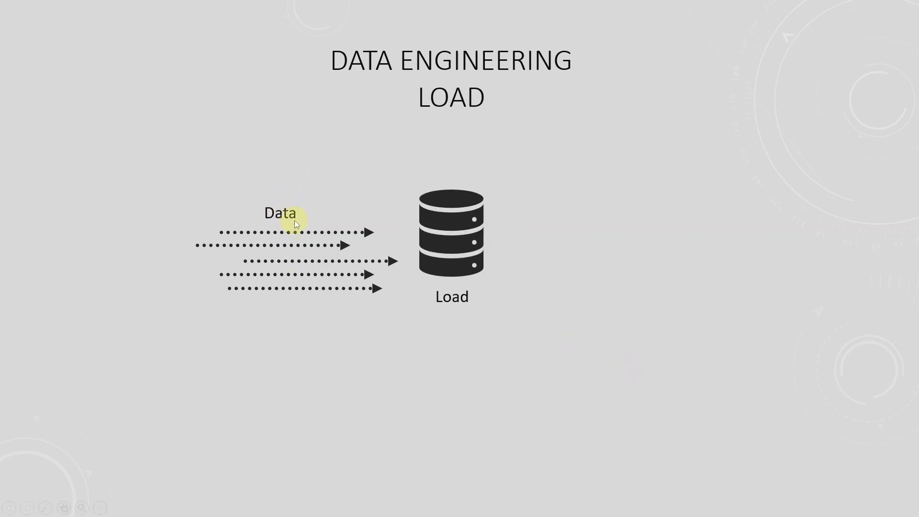
{"action": "mouse_move", "coordinate": [877, 444]}
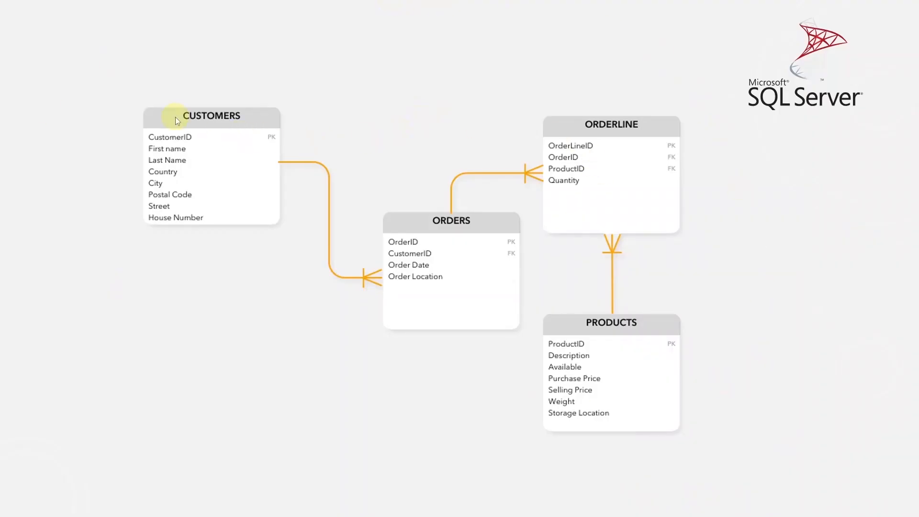
{"action": "mouse_move", "coordinate": [206, 101]}
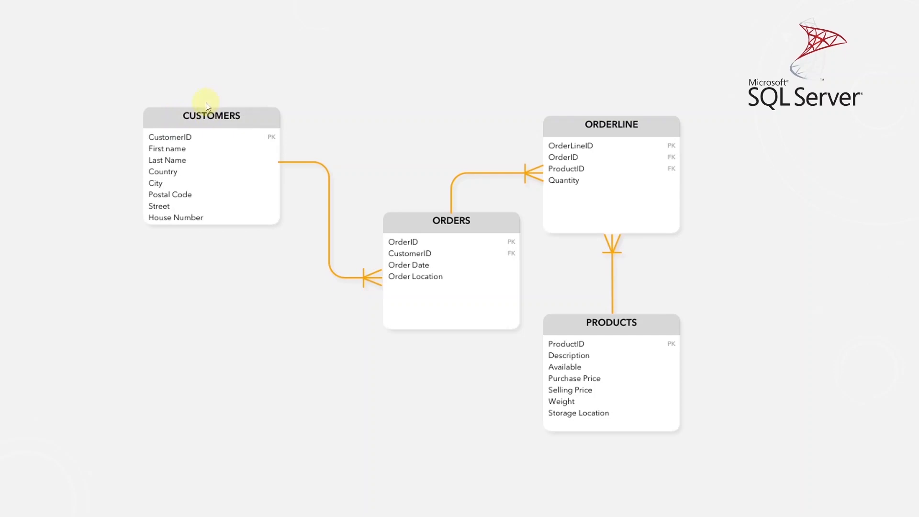
{"action": "mouse_move", "coordinate": [196, 92]}
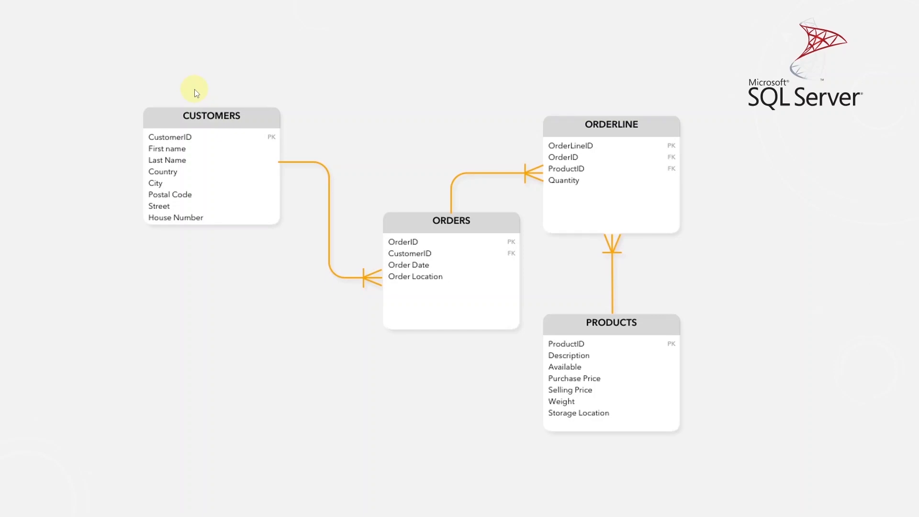
{"action": "mouse_move", "coordinate": [296, 109]}
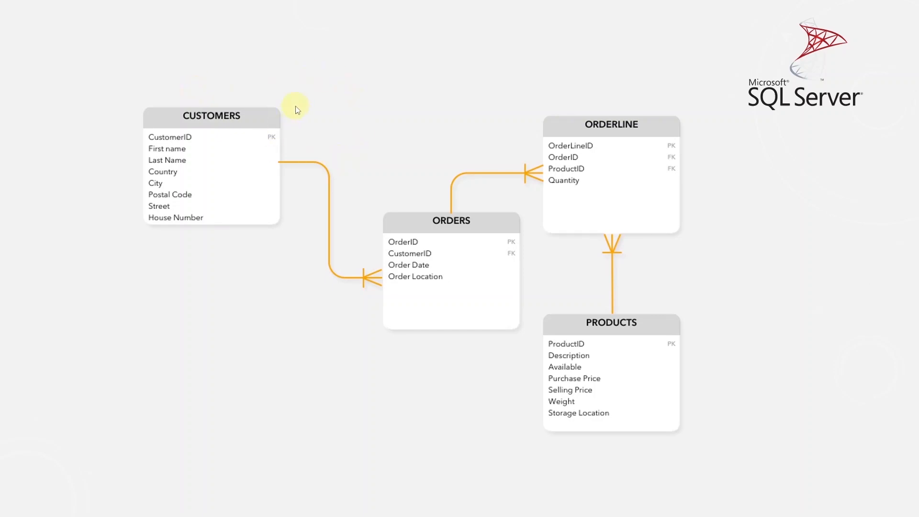
{"action": "mouse_move", "coordinate": [612, 392]}
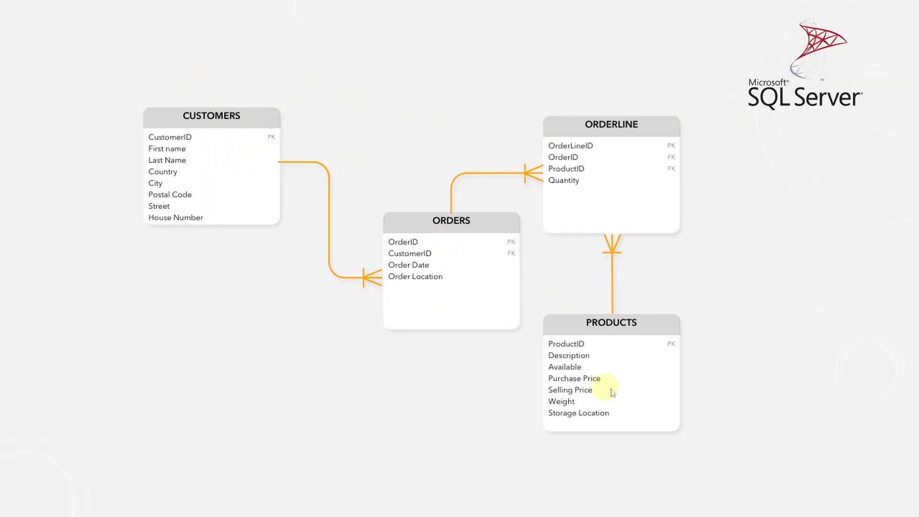
{"action": "mouse_move", "coordinate": [620, 389]}
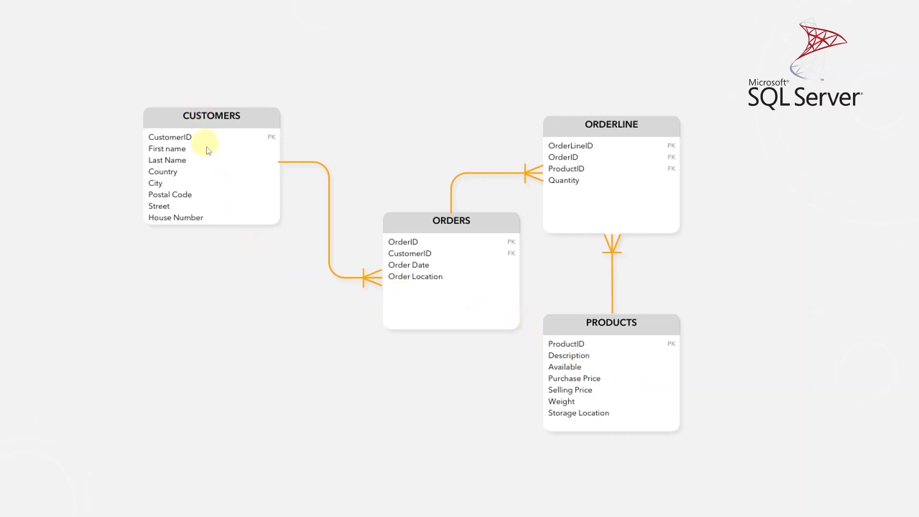
{"action": "mouse_move", "coordinate": [516, 279]}
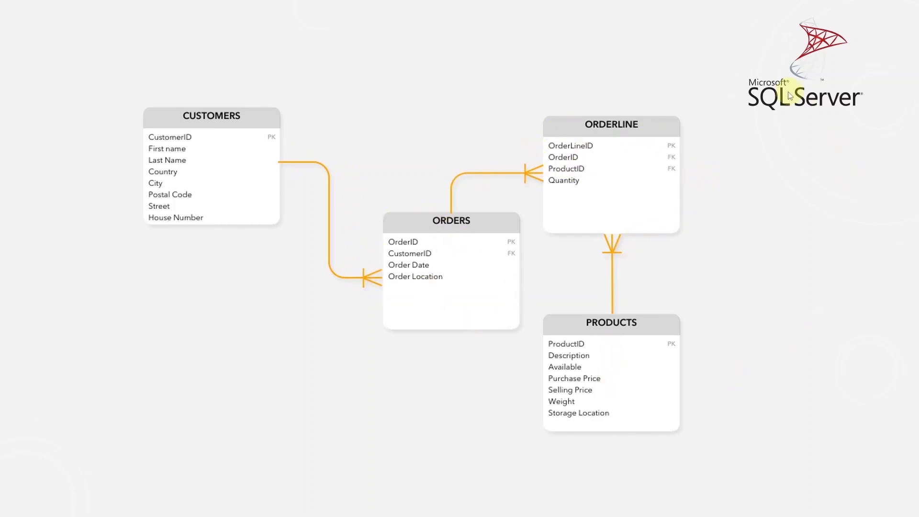
{"action": "mouse_move", "coordinate": [790, 121]}
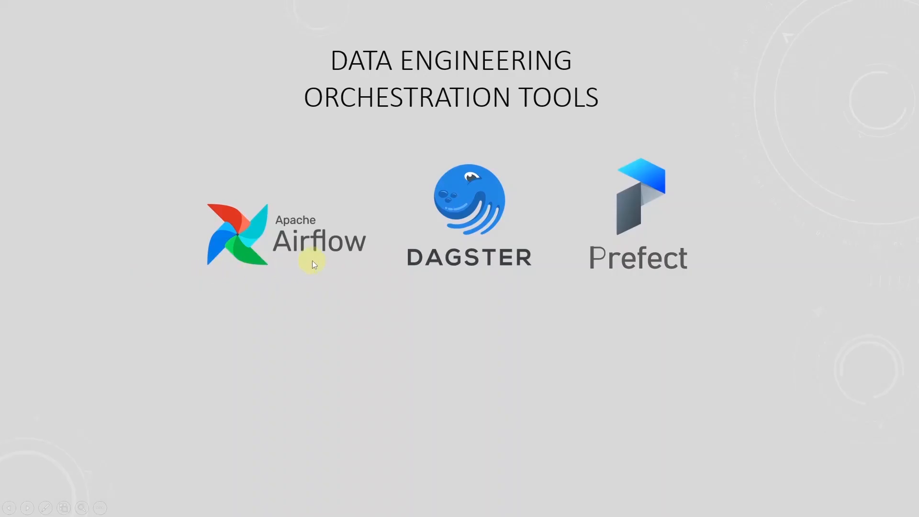
{"action": "mouse_move", "coordinate": [729, 278]}
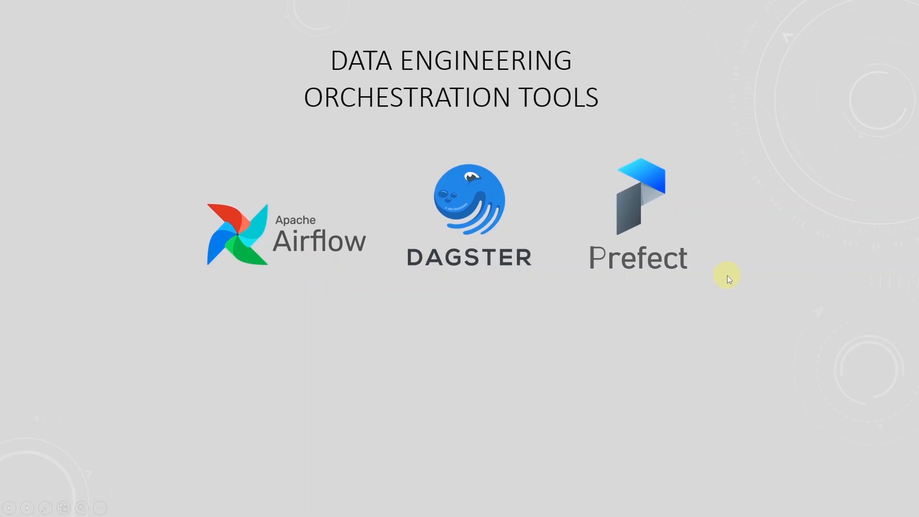
{"action": "mouse_move", "coordinate": [532, 295]}
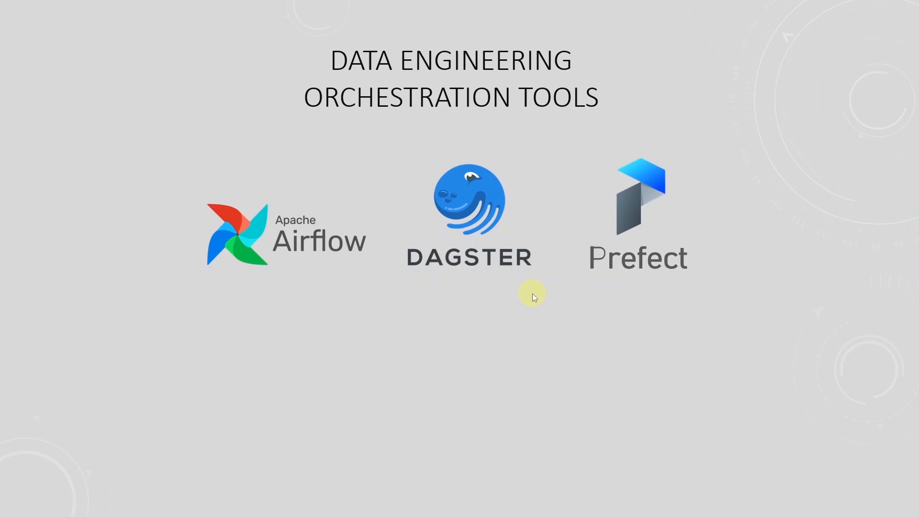
{"action": "mouse_move", "coordinate": [312, 264]}
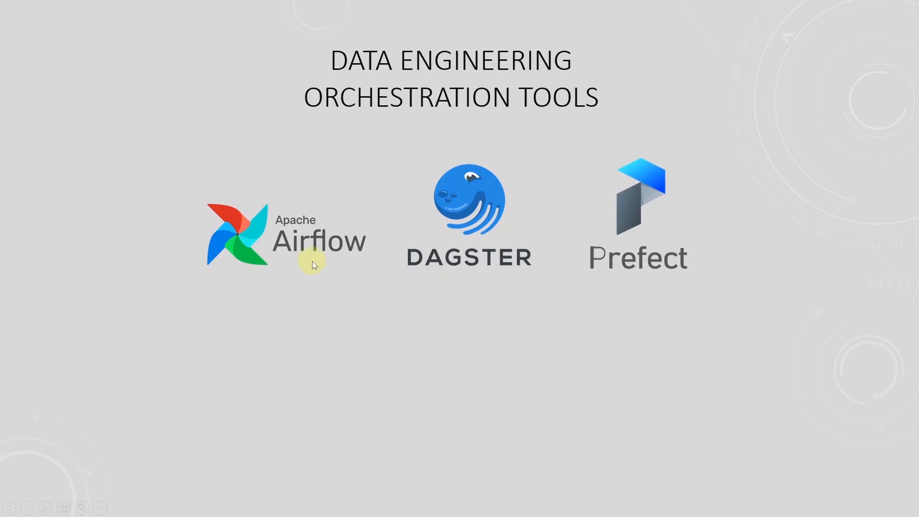
{"action": "mouse_move", "coordinate": [727, 277]}
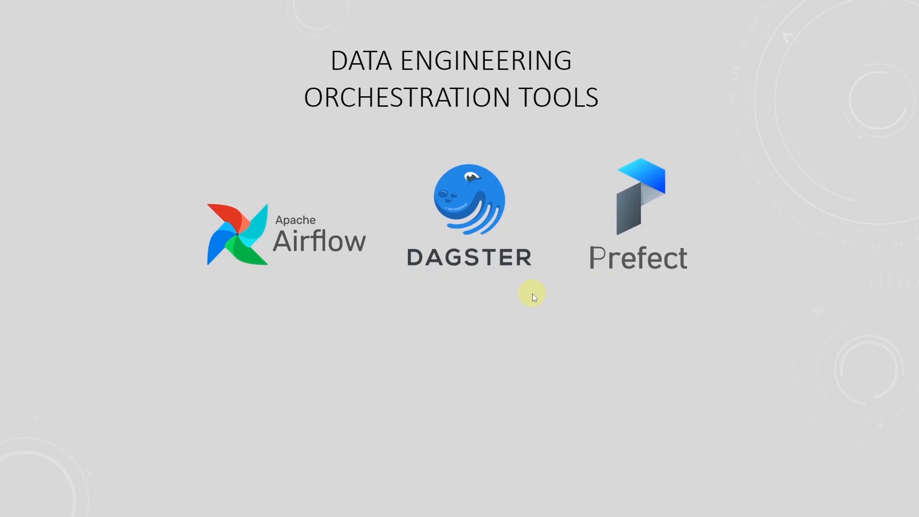
{"action": "mouse_move", "coordinate": [284, 269]}
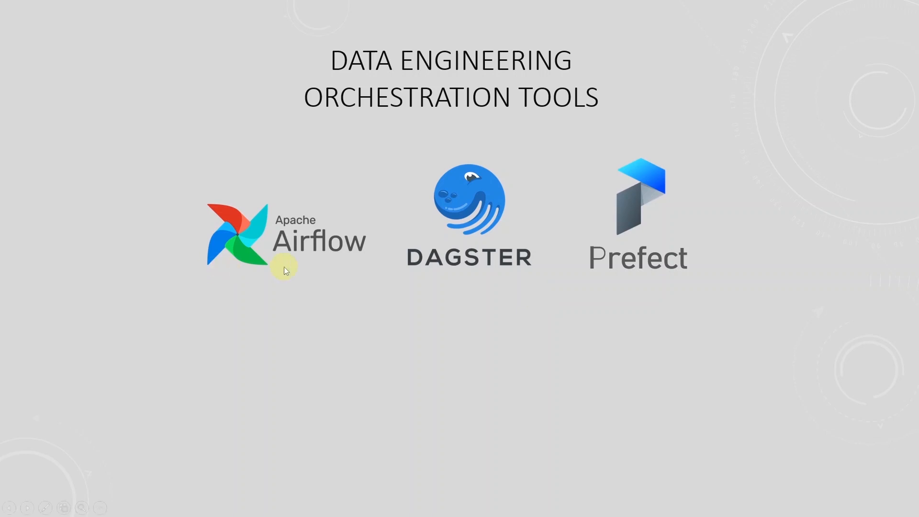
Advance to the Monitor and Notify slide showing pipeline failure notifications.
{"action": "key", "text": "right"}
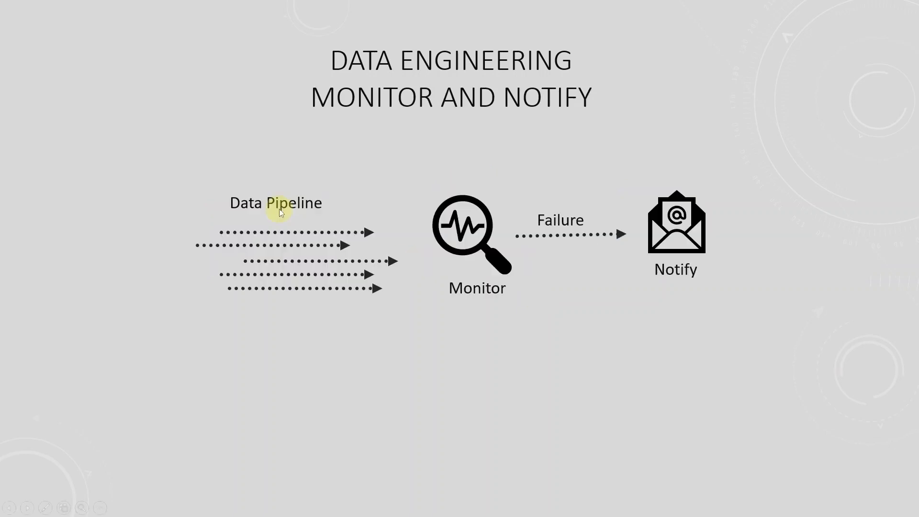
{"action": "mouse_move", "coordinate": [442, 237]}
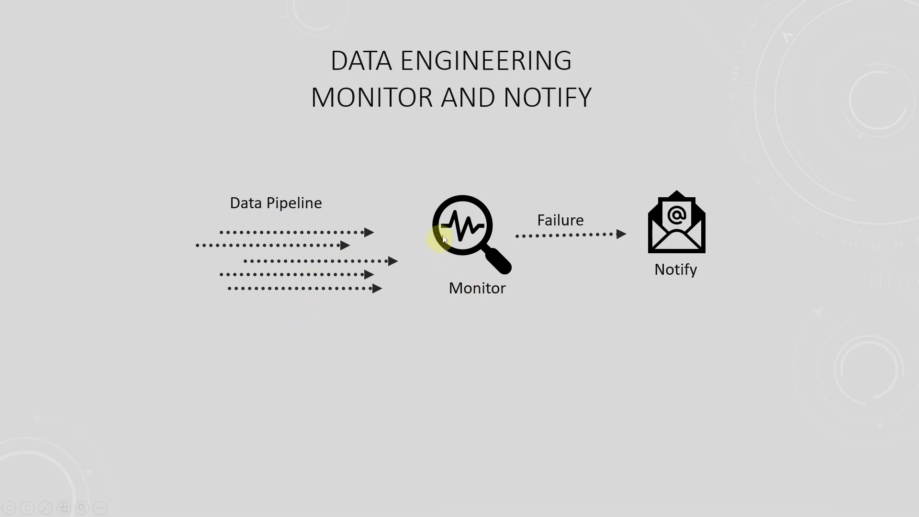
{"action": "mouse_move", "coordinate": [648, 245]}
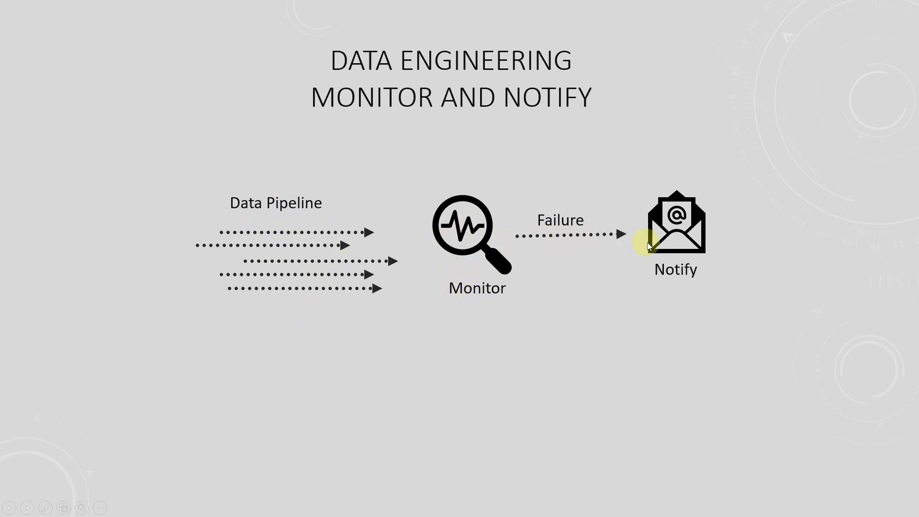